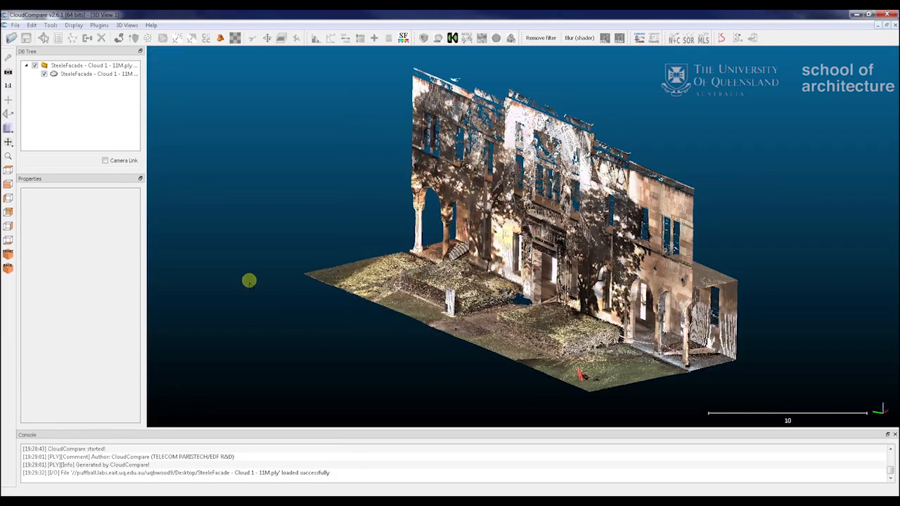
- Orbit the facade cloud from above and oblique angles, then select it to show its properties
{"action": "left_click_drag", "start_coordinate": [251, 281], "coordinate": [597, 211]}
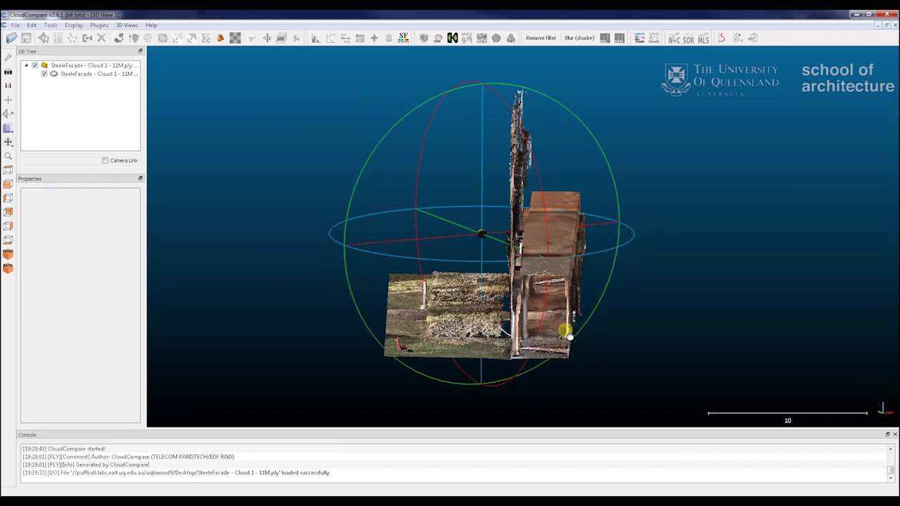
{"action": "left_click_drag", "start_coordinate": [569, 335], "coordinate": [312, 156]}
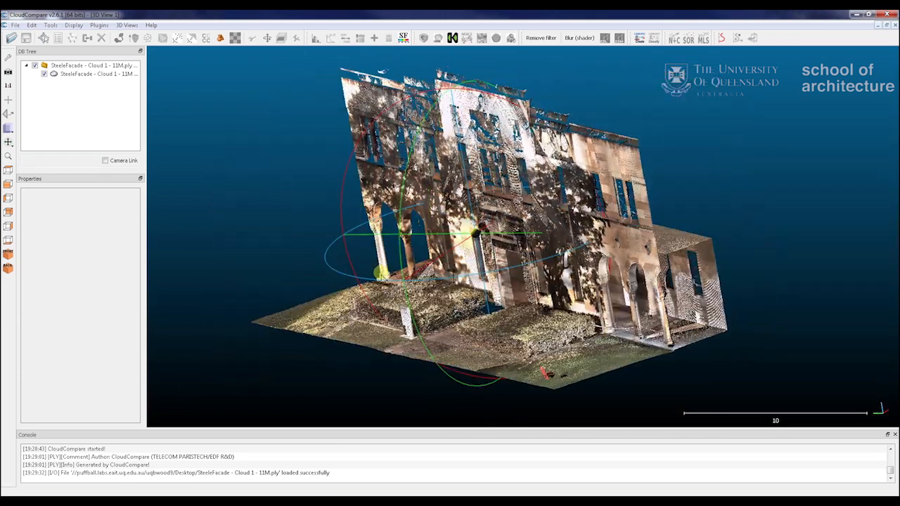
{"action": "left_click_drag", "start_coordinate": [475, 236], "coordinate": [298, 309]}
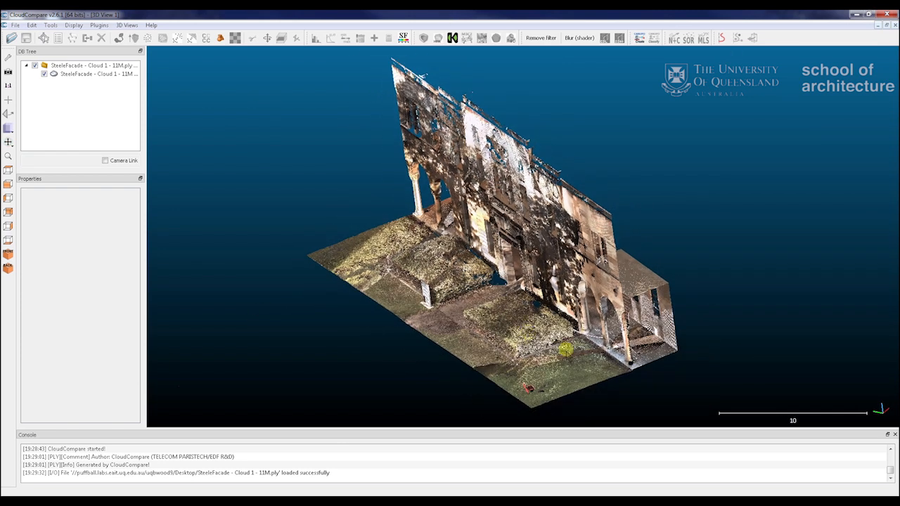
{"action": "left_click", "coordinate": [76, 73]}
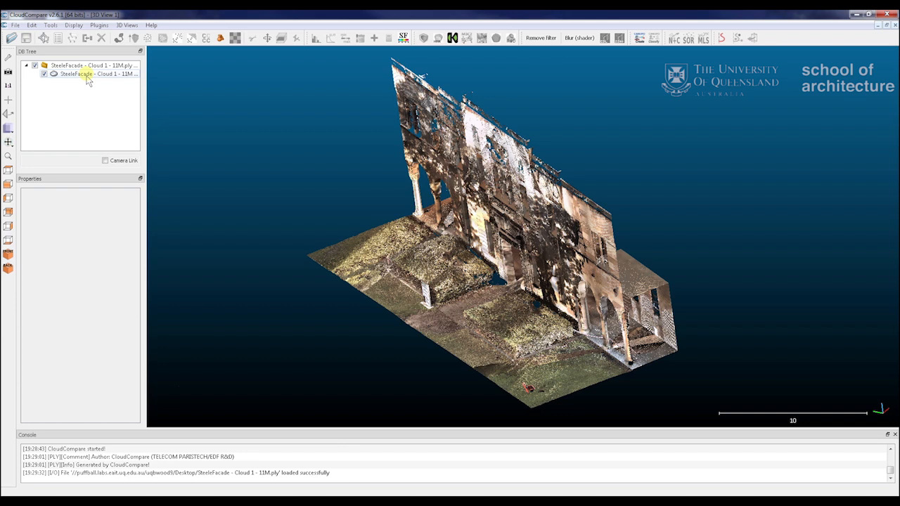
{"action": "left_click", "coordinate": [76, 73]}
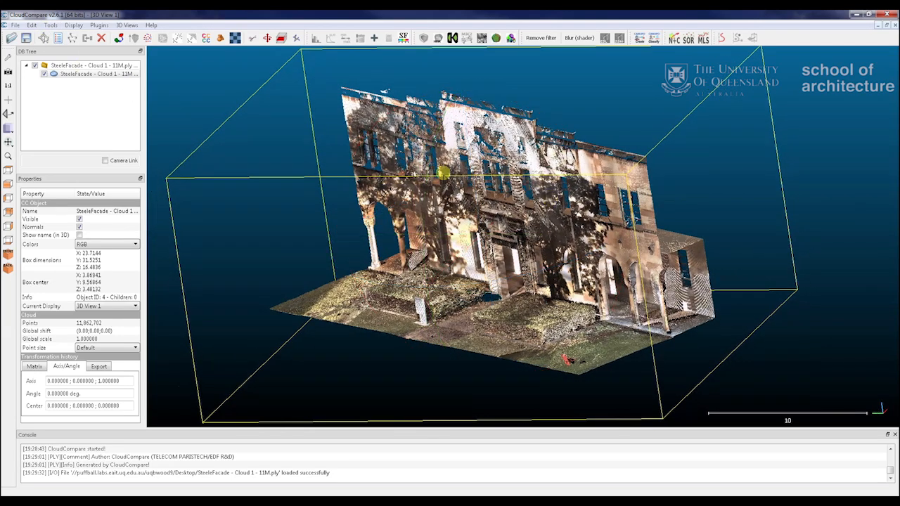
{"action": "left_click", "coordinate": [74, 25]}
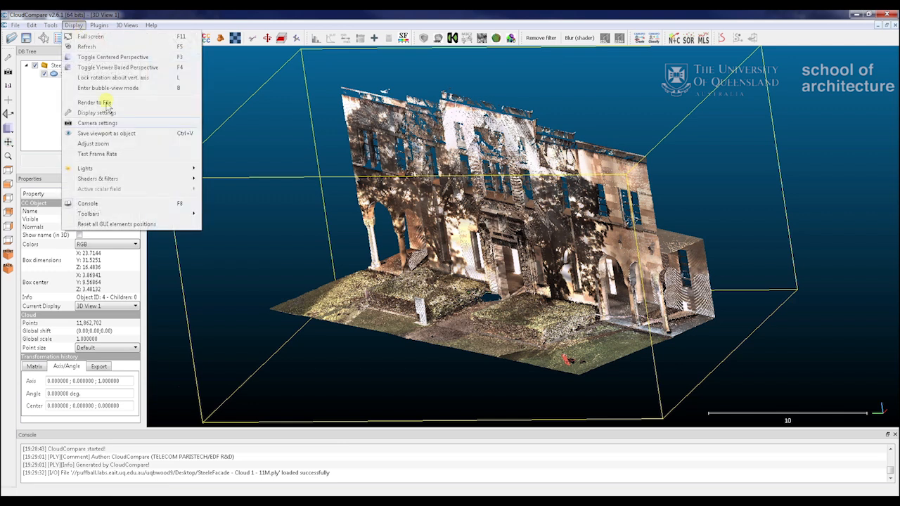
{"action": "mouse_move", "coordinate": [84, 169]}
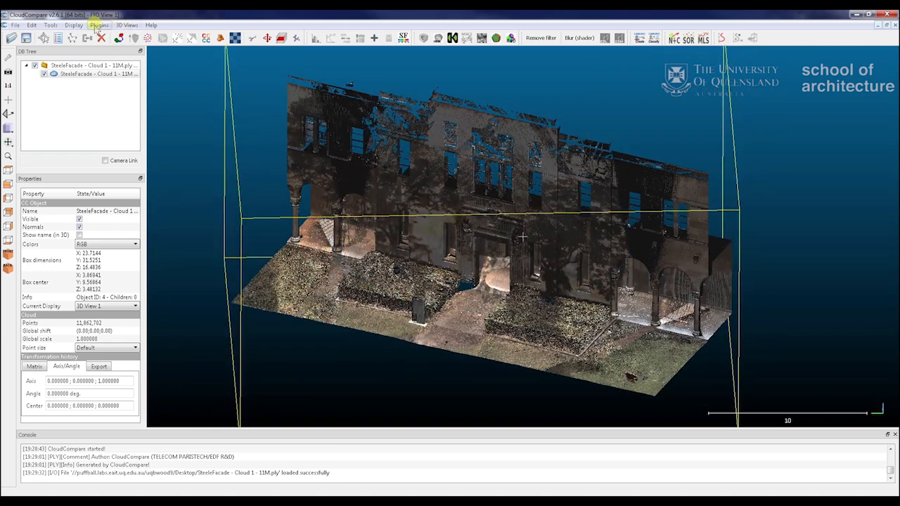
{"action": "left_click", "coordinate": [73, 25]}
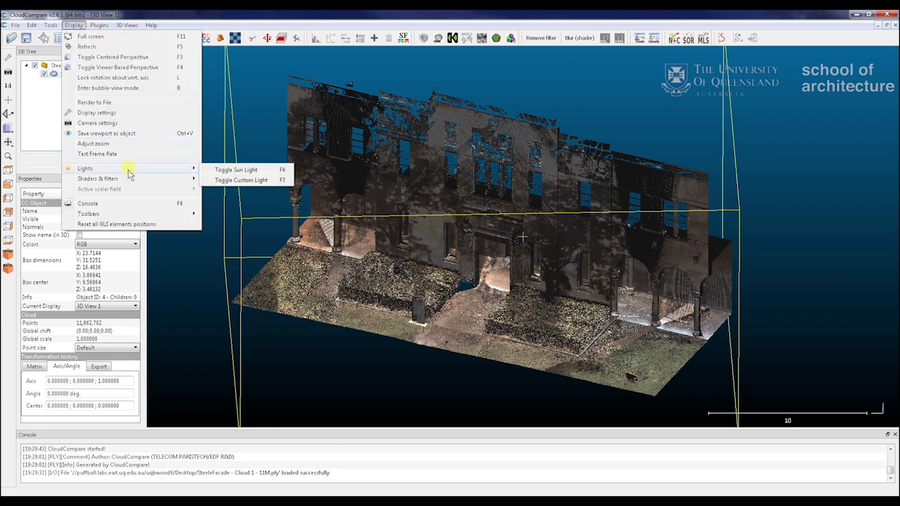
{"action": "left_click", "coordinate": [236, 169]}
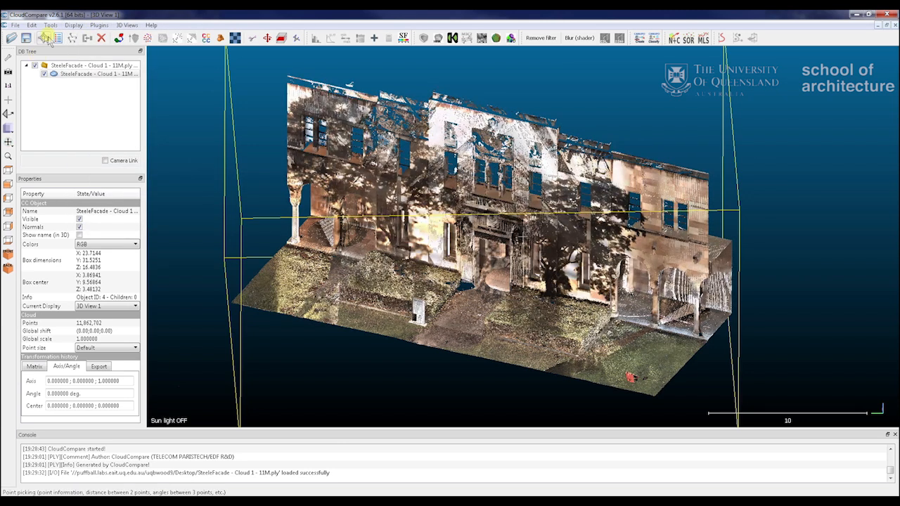
{"action": "left_click", "coordinate": [30, 25]}
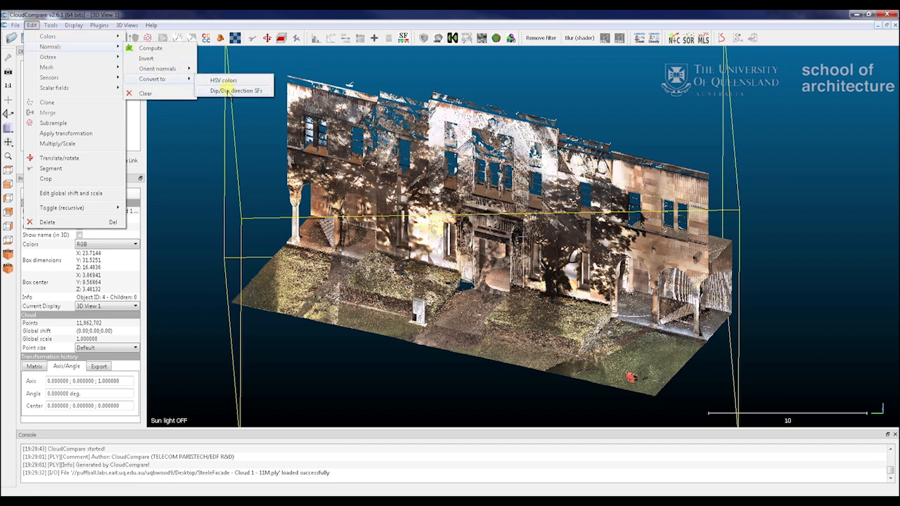
- Convert the facade normals to dip/dip-direction scalar fields and orbit the coloured cloud to inspect it
{"action": "left_click", "coordinate": [236, 90]}
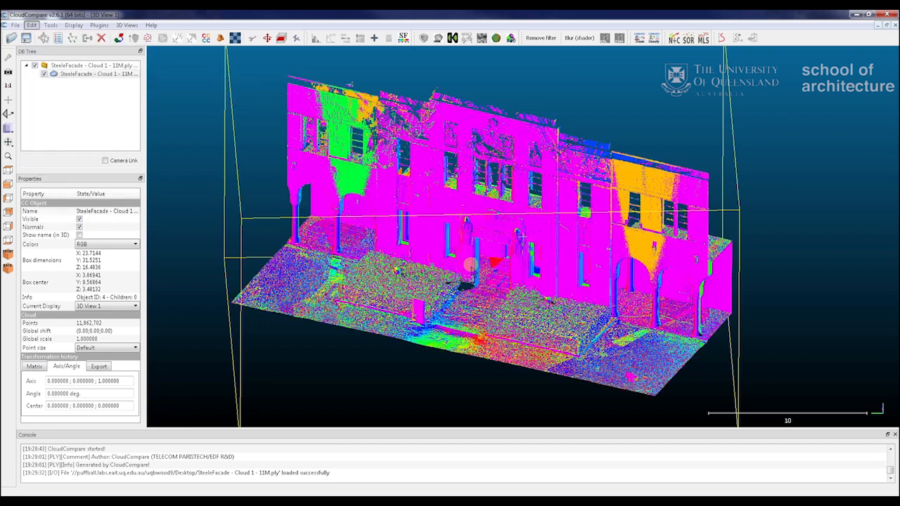
{"action": "left_click", "coordinate": [127, 244]}
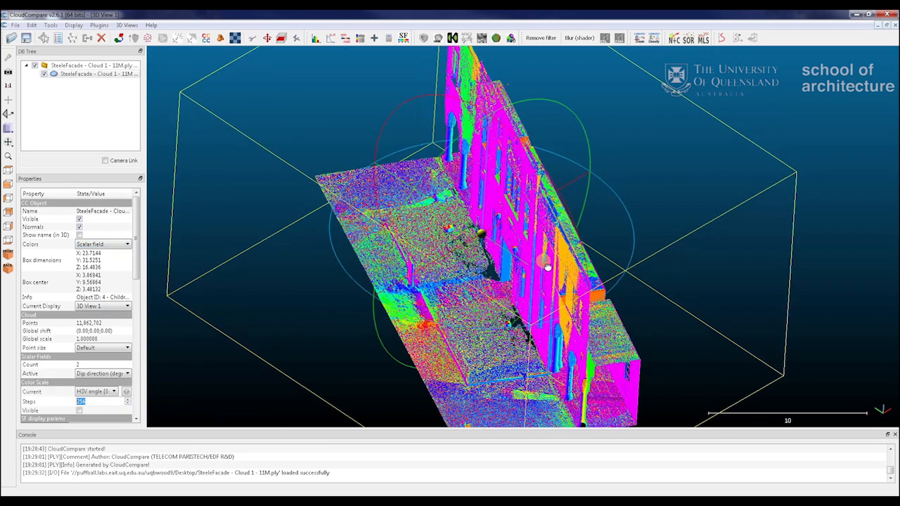
{"action": "left_click_drag", "start_coordinate": [547, 266], "coordinate": [503, 224]}
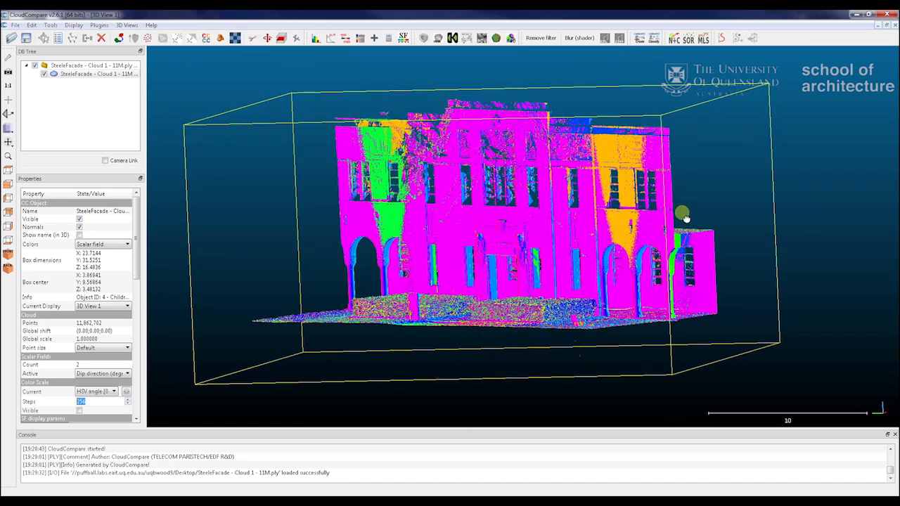
{"action": "left_click_drag", "start_coordinate": [686, 218], "coordinate": [636, 266]}
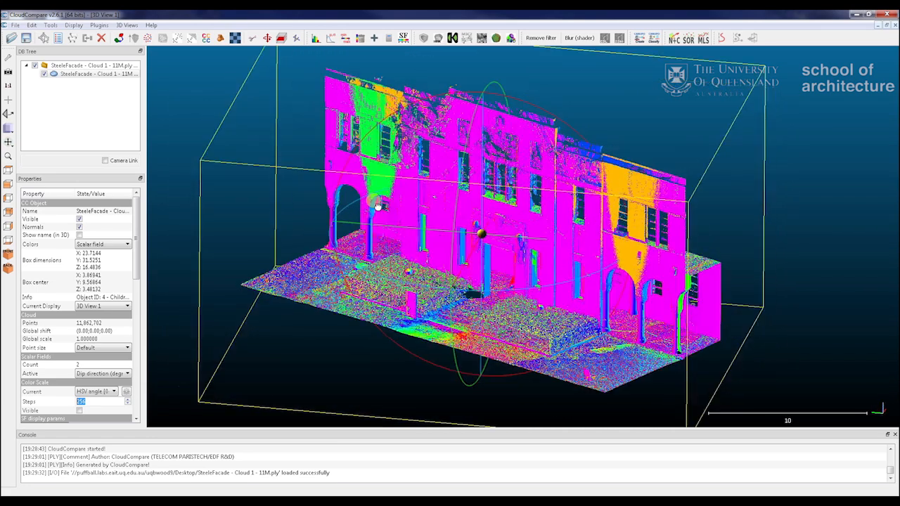
{"action": "left_click_drag", "start_coordinate": [377, 206], "coordinate": [632, 253]}
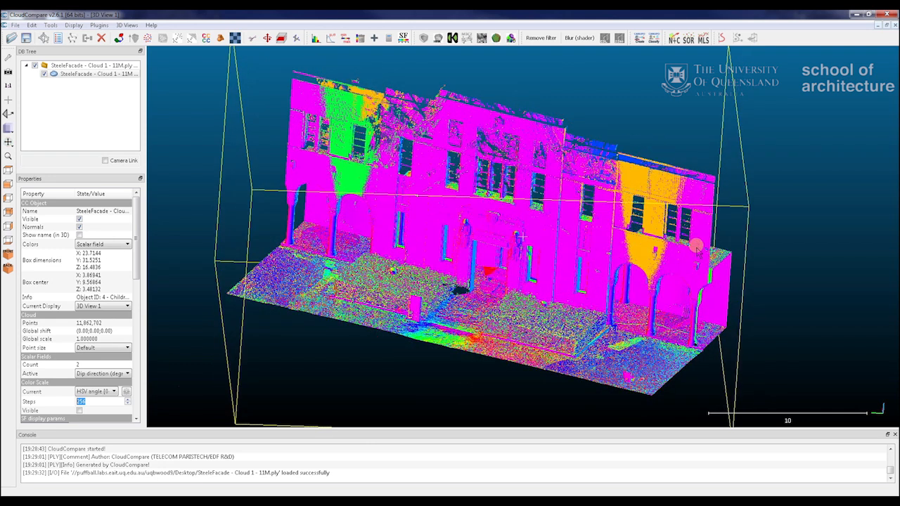
{"action": "left_click_drag", "start_coordinate": [695, 246], "coordinate": [520, 280]}
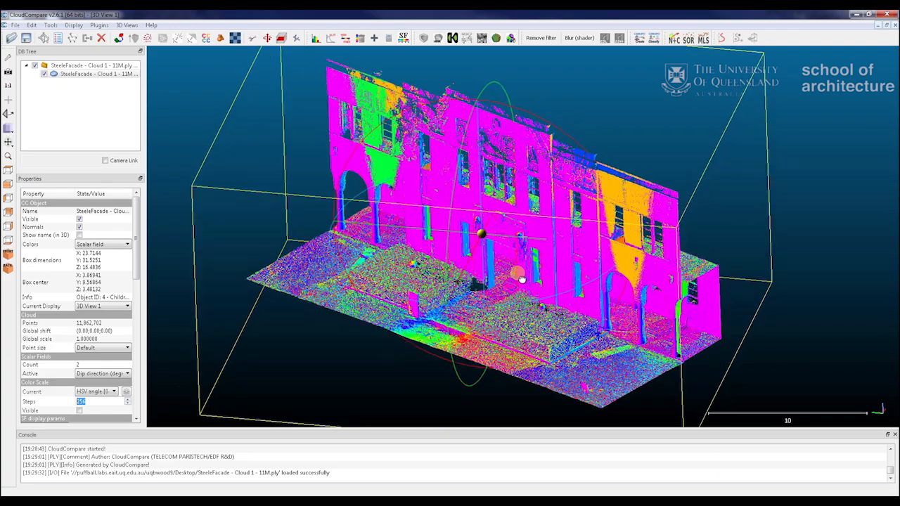
{"action": "left_click_drag", "start_coordinate": [520, 279], "coordinate": [492, 261]}
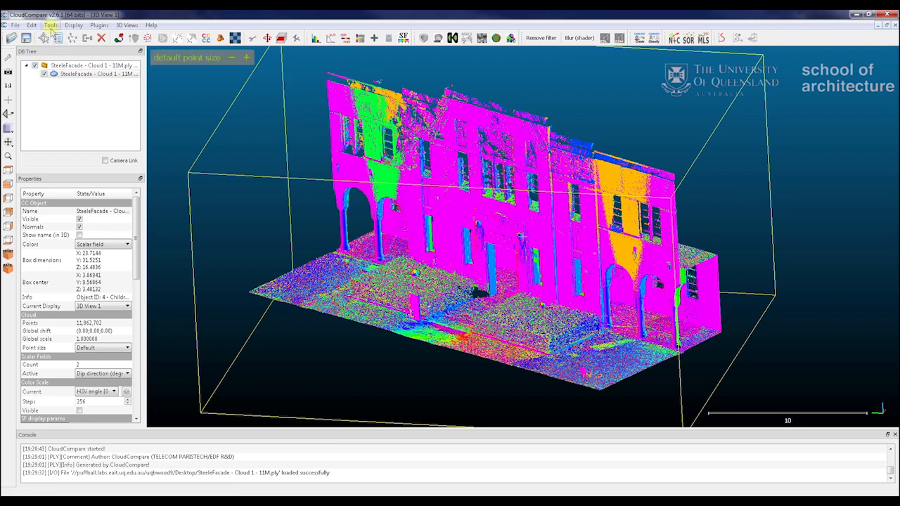
{"action": "mouse_move", "coordinate": [59, 37]}
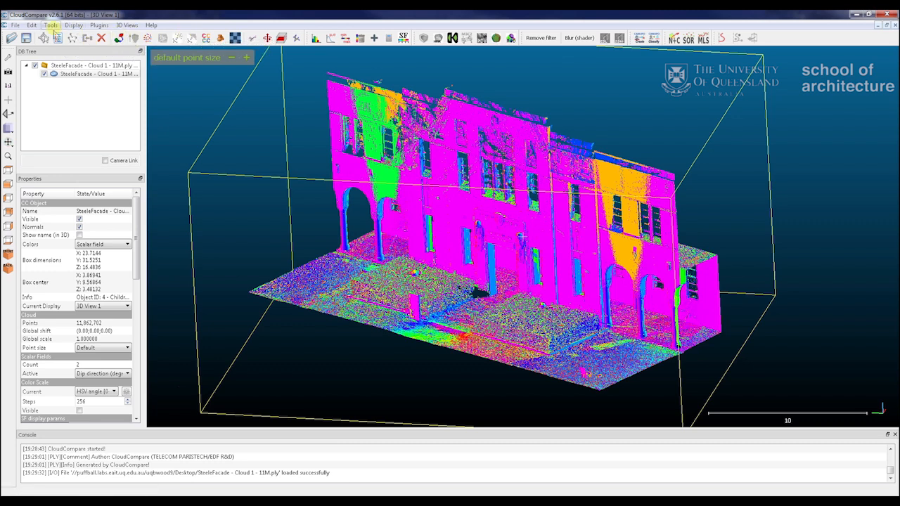
- Browse the Tools menu, then select the facade cloud ready for normal computation
{"action": "left_click", "coordinate": [50, 25]}
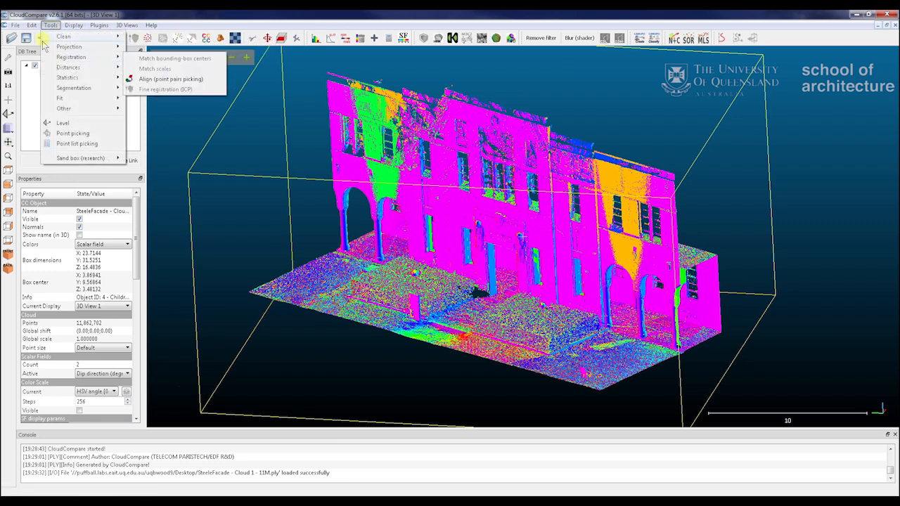
{"action": "left_click", "coordinate": [31, 26]}
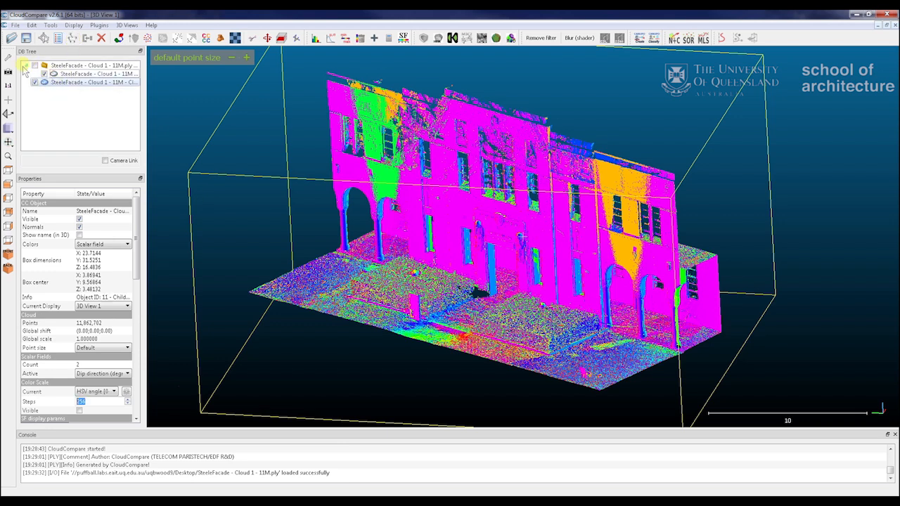
{"action": "left_click", "coordinate": [50, 25]}
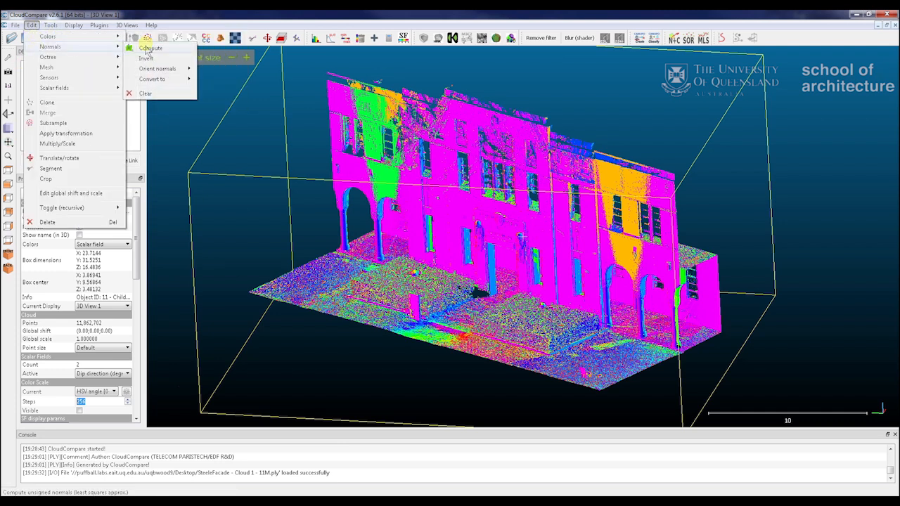
- Configure Compute normals with Height function model, local radius 0.2 and +Z preferred orientation
{"action": "left_click", "coordinate": [150, 48]}
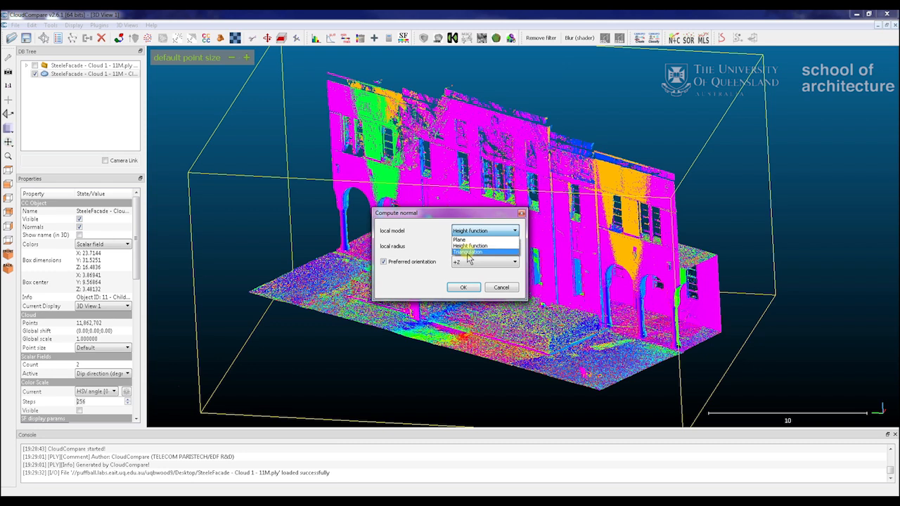
{"action": "mouse_move", "coordinate": [469, 245]}
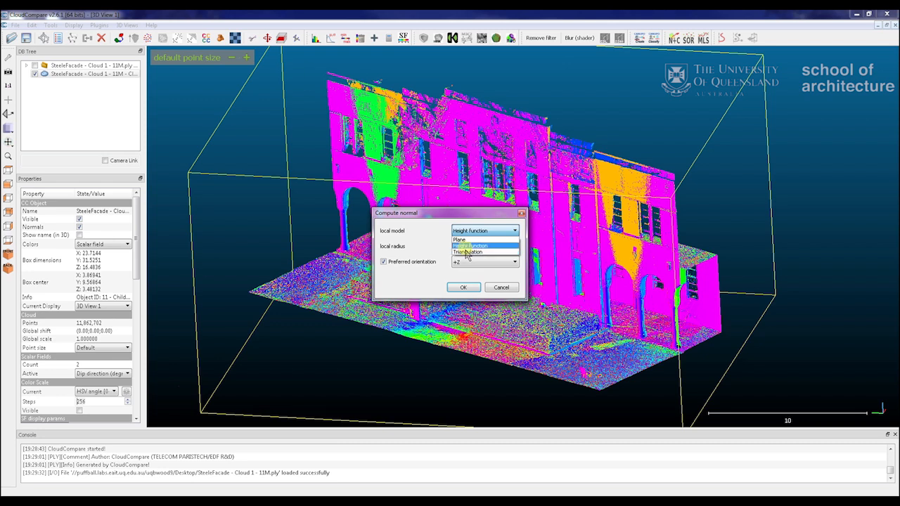
{"action": "left_click", "coordinate": [469, 244]}
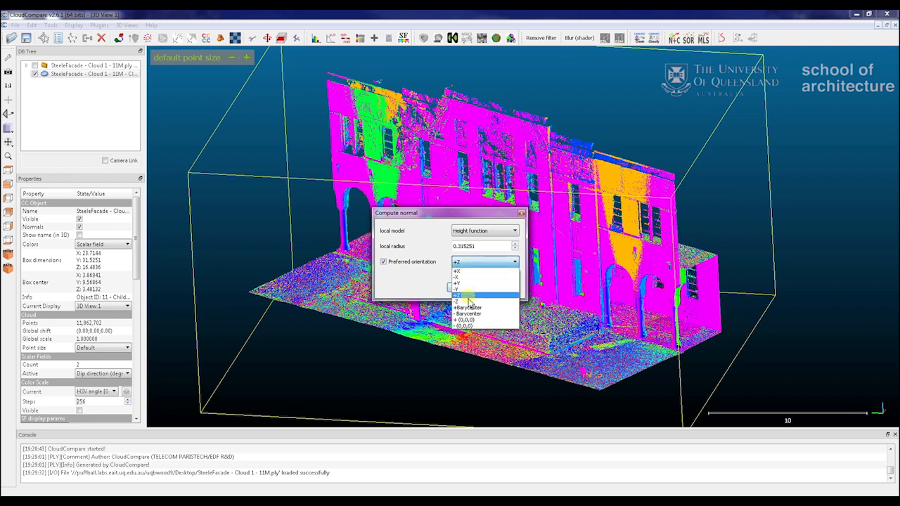
{"action": "left_click", "coordinate": [456, 269]}
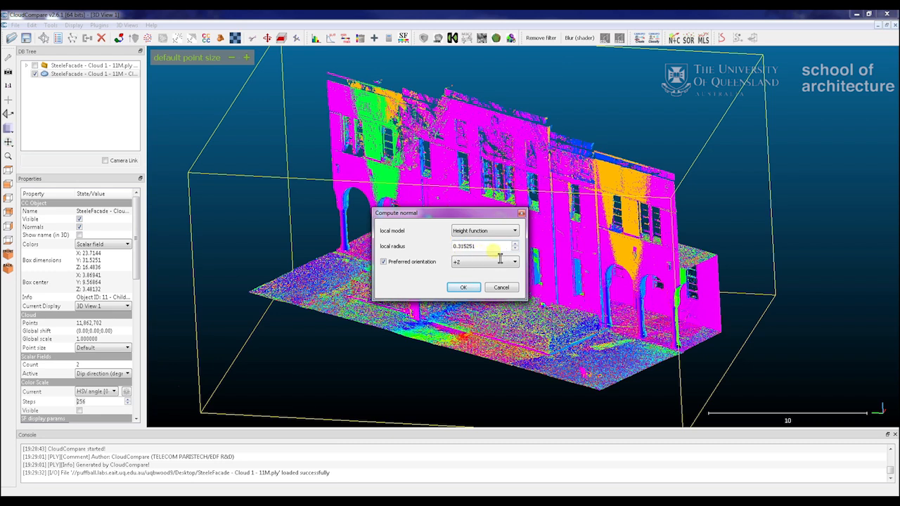
{"action": "mouse_move", "coordinate": [492, 260]}
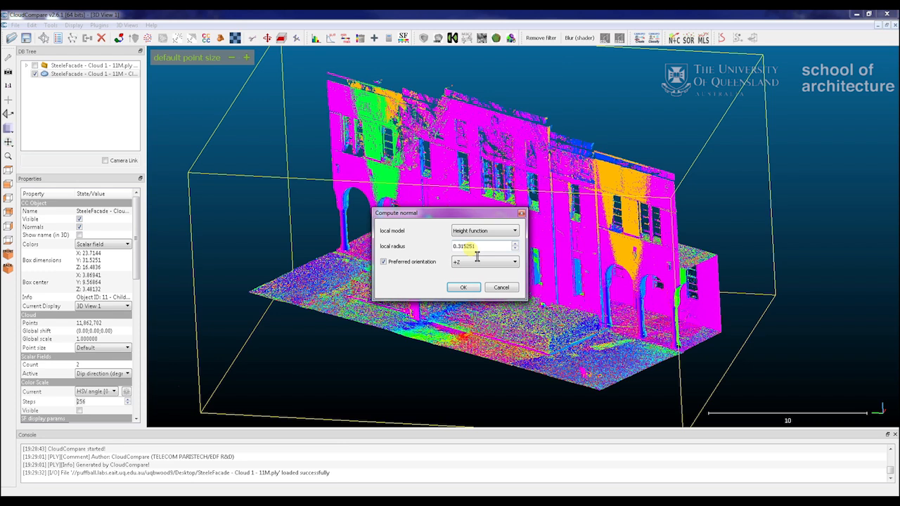
{"action": "mouse_move", "coordinate": [480, 255]}
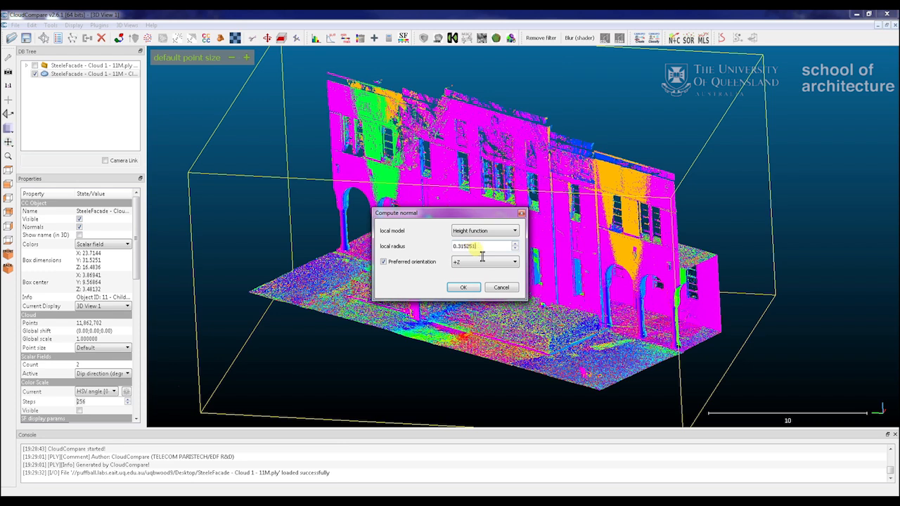
{"action": "triple_click", "coordinate": [481, 246]}
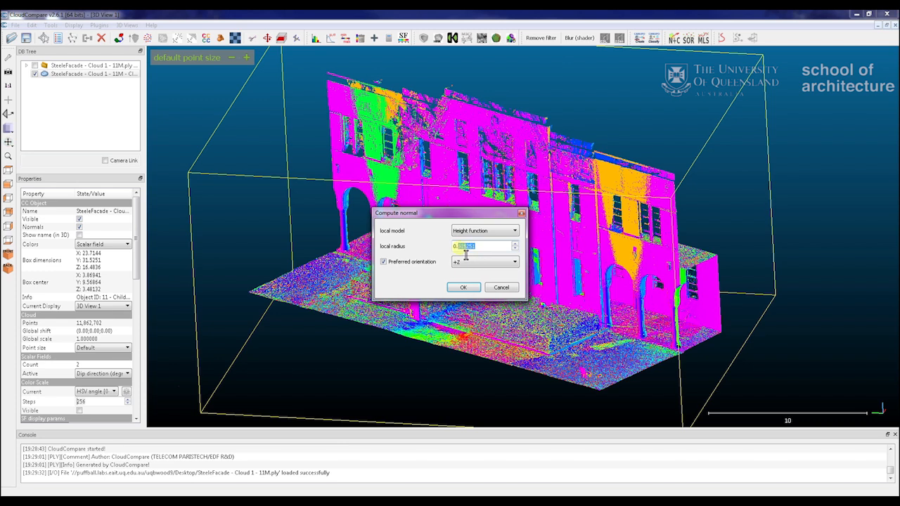
{"action": "type", "text": "0.2"}
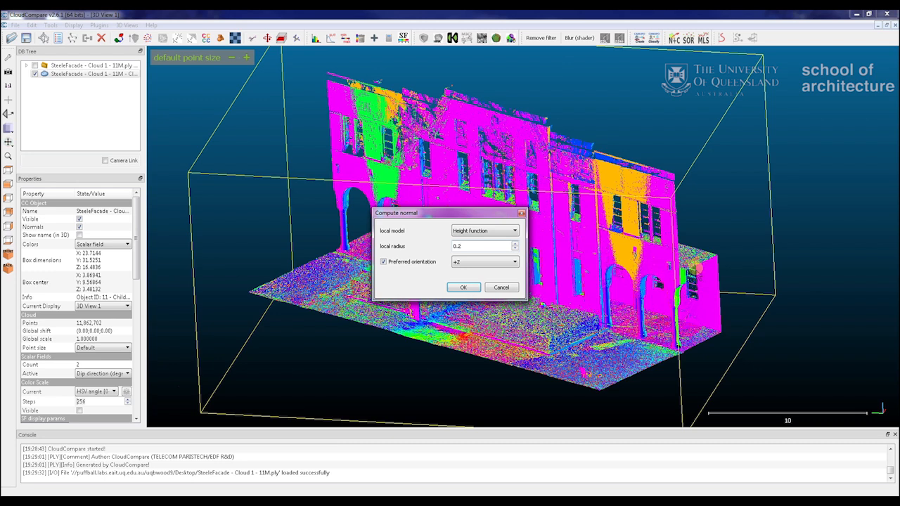
{"action": "left_click", "coordinate": [481, 246]}
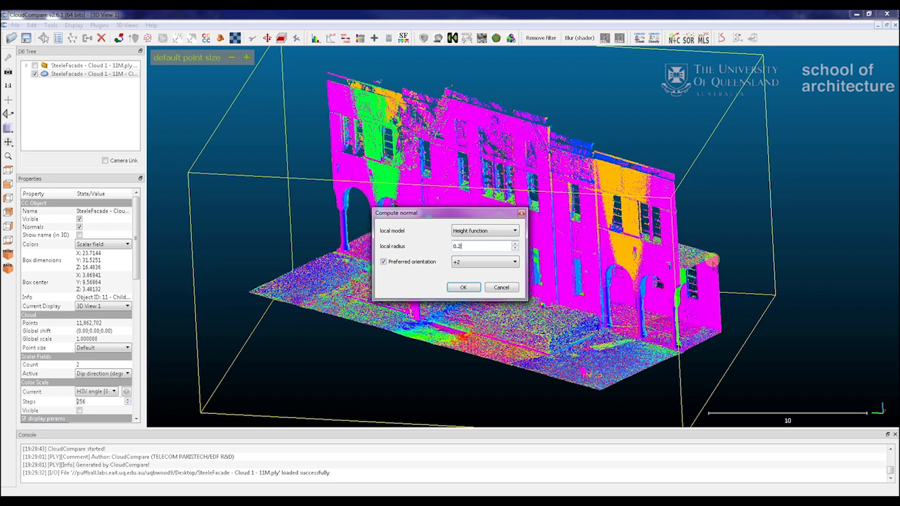
{"action": "mouse_move", "coordinate": [725, 273]}
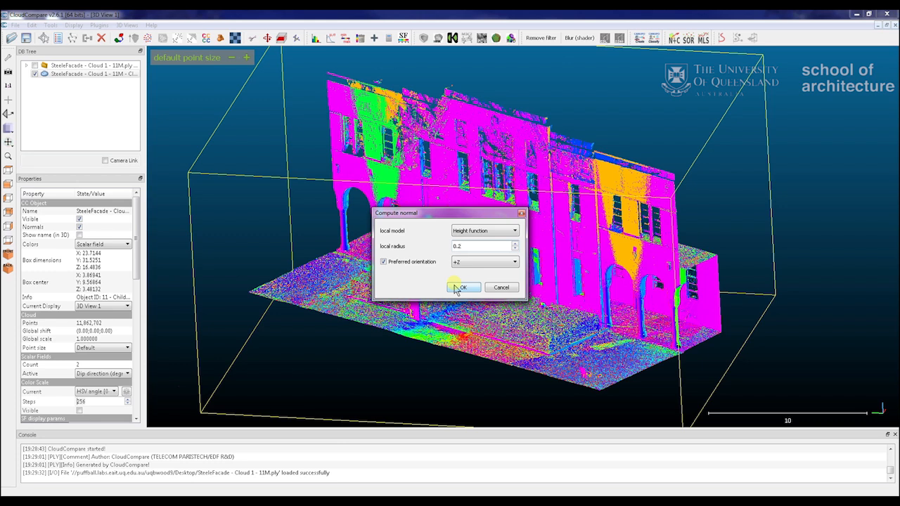
- Run the normal computation on the facade cloud and wait for it to finish
{"action": "left_click", "coordinate": [461, 287]}
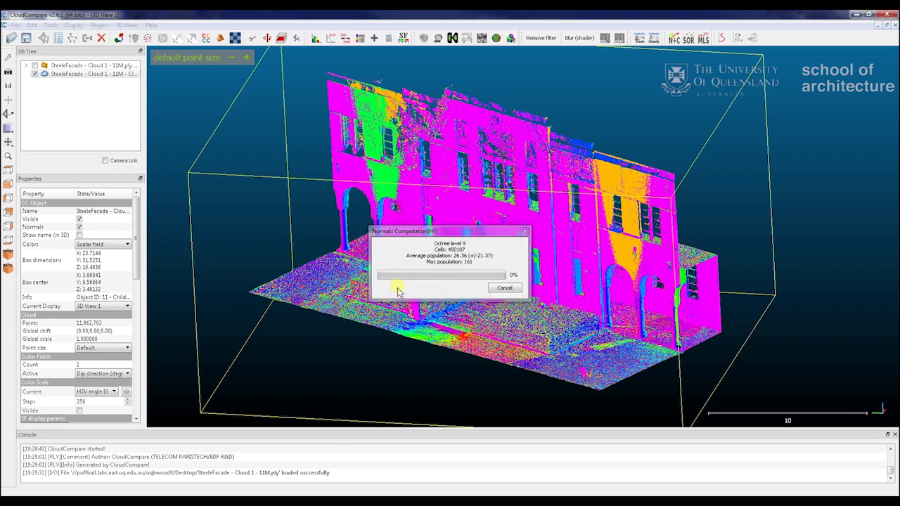
{"action": "mouse_move", "coordinate": [787, 286]}
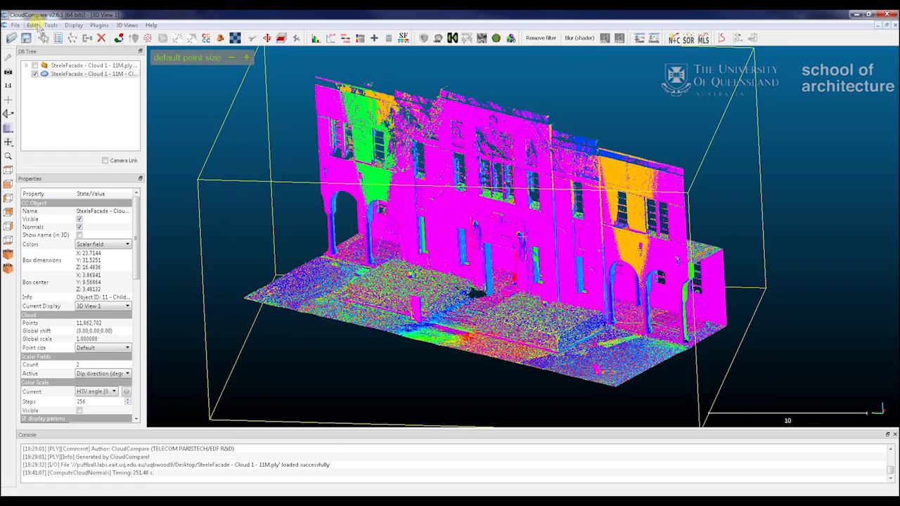
{"action": "left_click", "coordinate": [31, 26]}
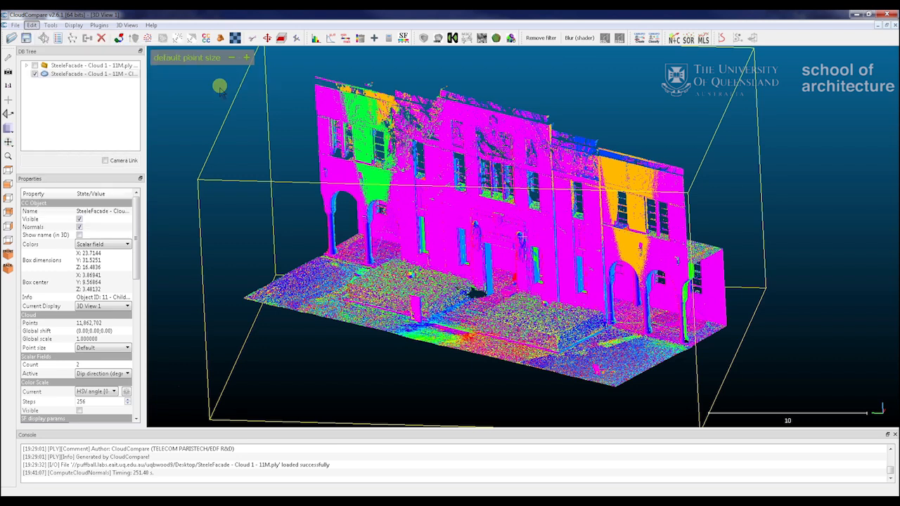
- Set the active scalar field to Dip (degrees) and orbit to check walls versus ground colouring
{"action": "left_click", "coordinate": [102, 374]}
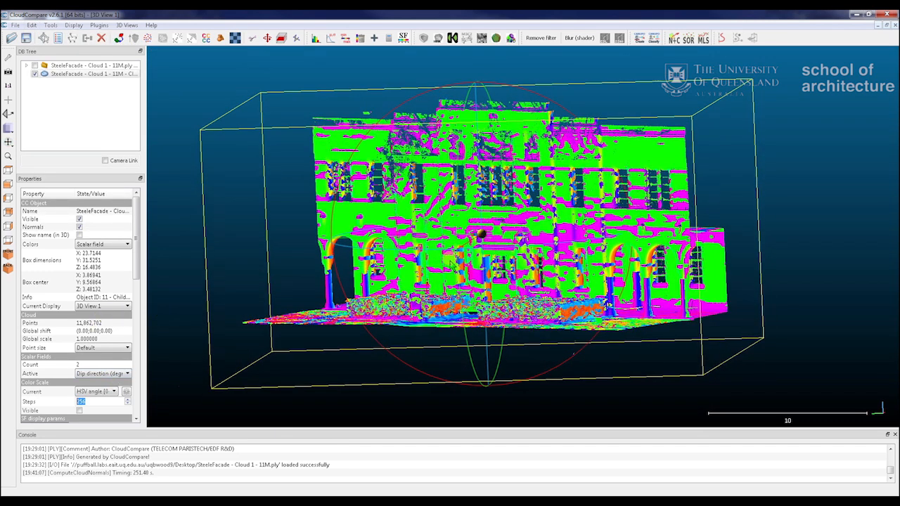
{"action": "left_click", "coordinate": [104, 374]}
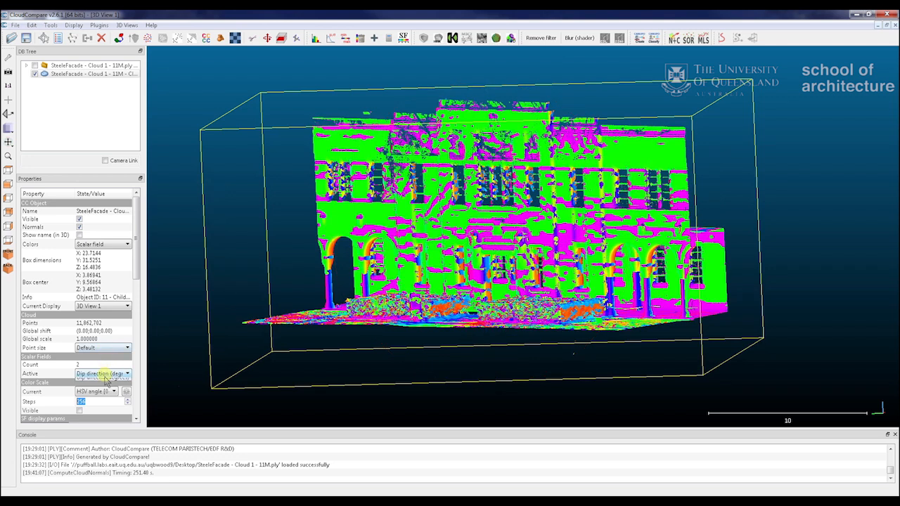
{"action": "left_click", "coordinate": [101, 374]}
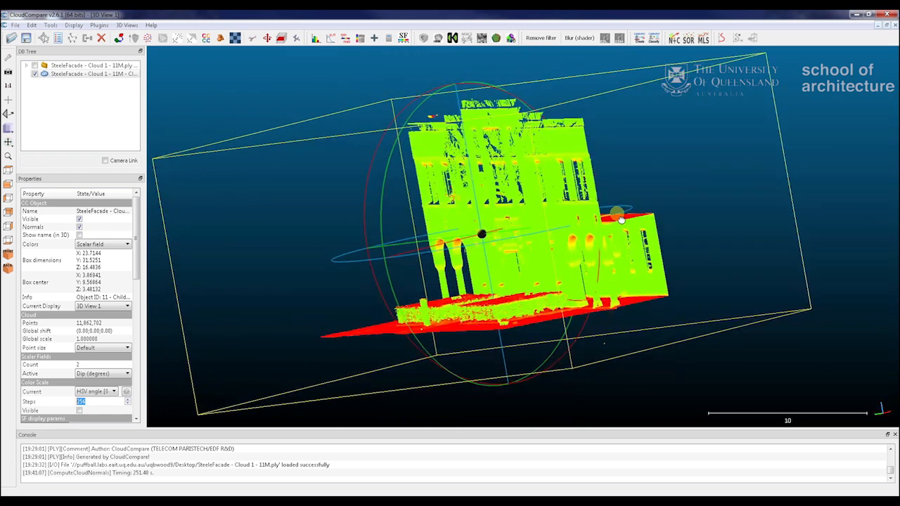
{"action": "left_click_drag", "start_coordinate": [619, 214], "coordinate": [334, 270]}
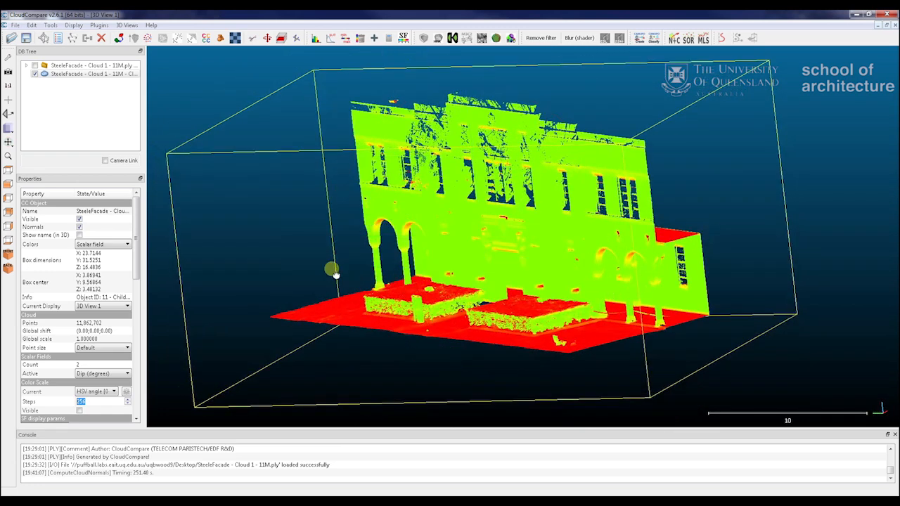
{"action": "left_click_drag", "start_coordinate": [334, 270], "coordinate": [383, 273]}
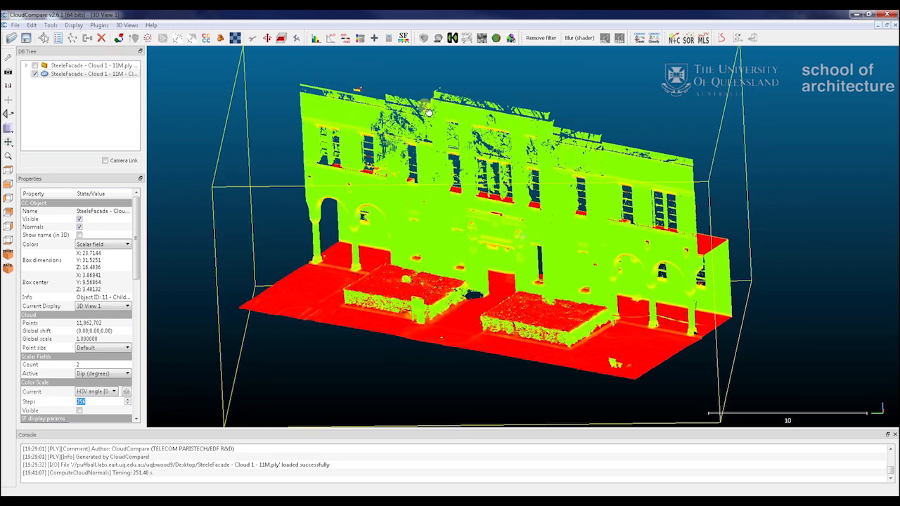
{"action": "left_click_drag", "start_coordinate": [427, 112], "coordinate": [281, 270]}
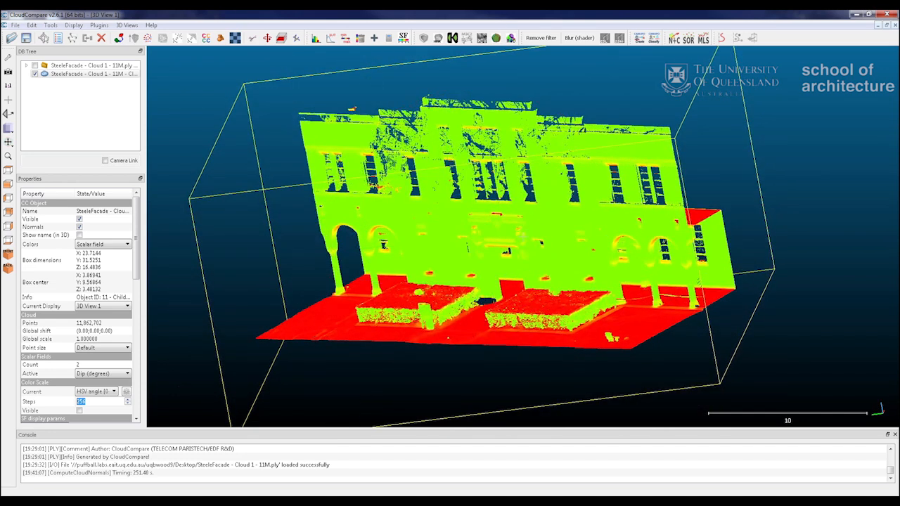
{"action": "mouse_move", "coordinate": [377, 91]}
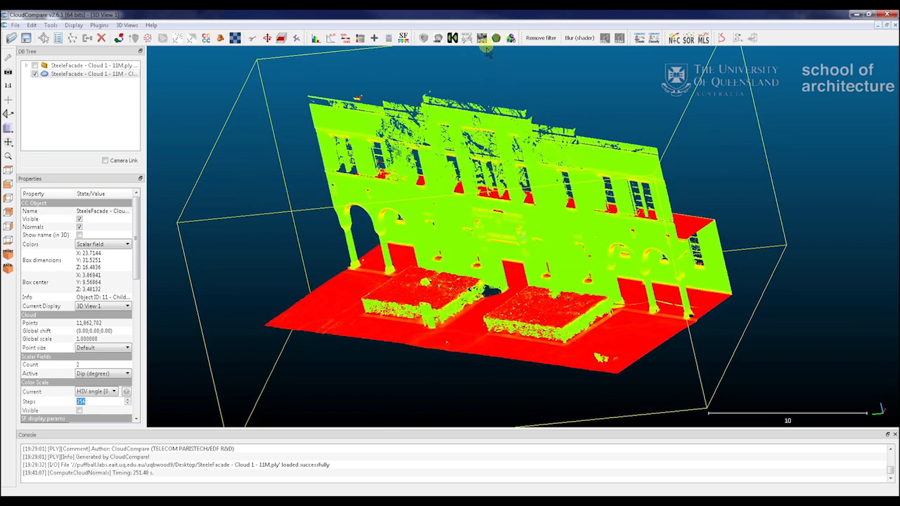
{"action": "mouse_move", "coordinate": [495, 37]}
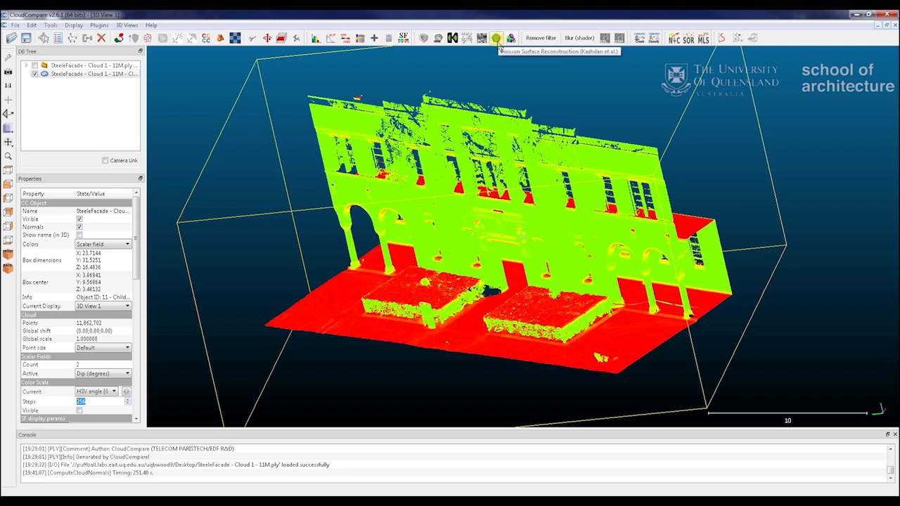
- Set up Poisson Surface Reconstruction at octree depth 11 with density output as a scalar field
{"action": "left_click", "coordinate": [98, 25]}
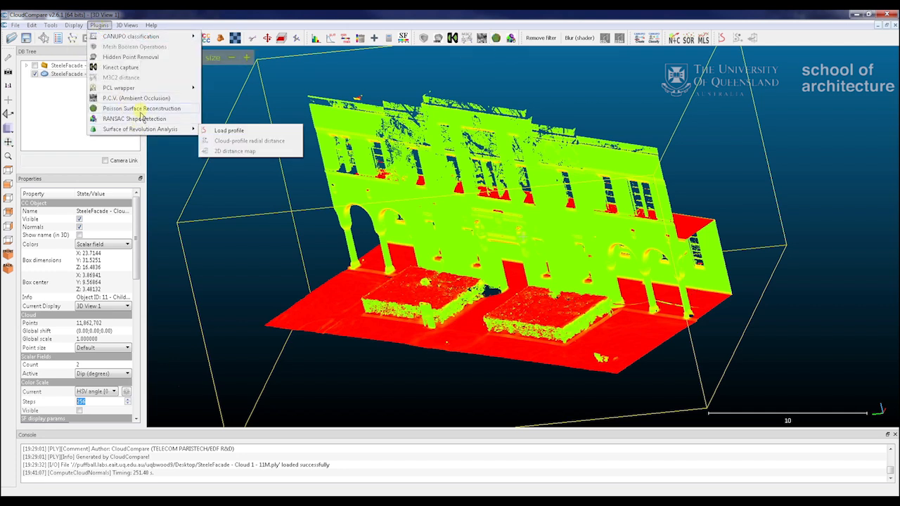
{"action": "left_click", "coordinate": [141, 108]}
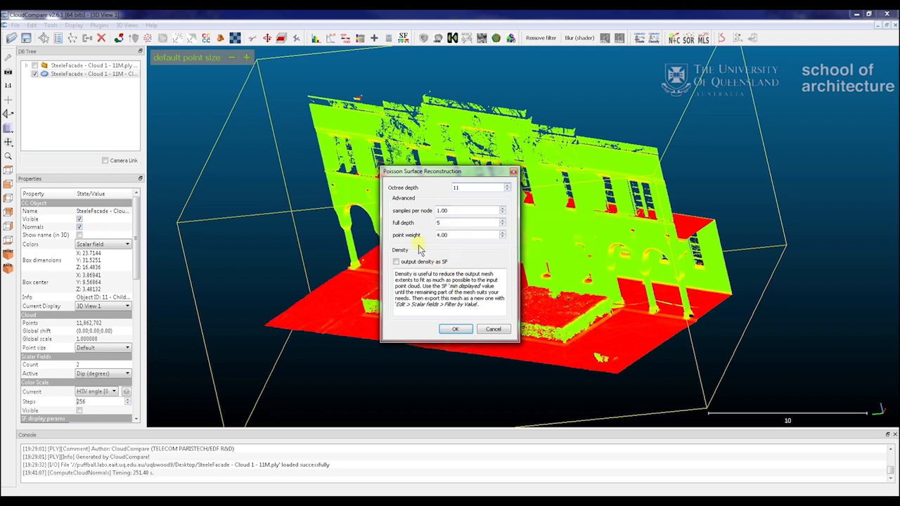
{"action": "mouse_move", "coordinate": [441, 235]}
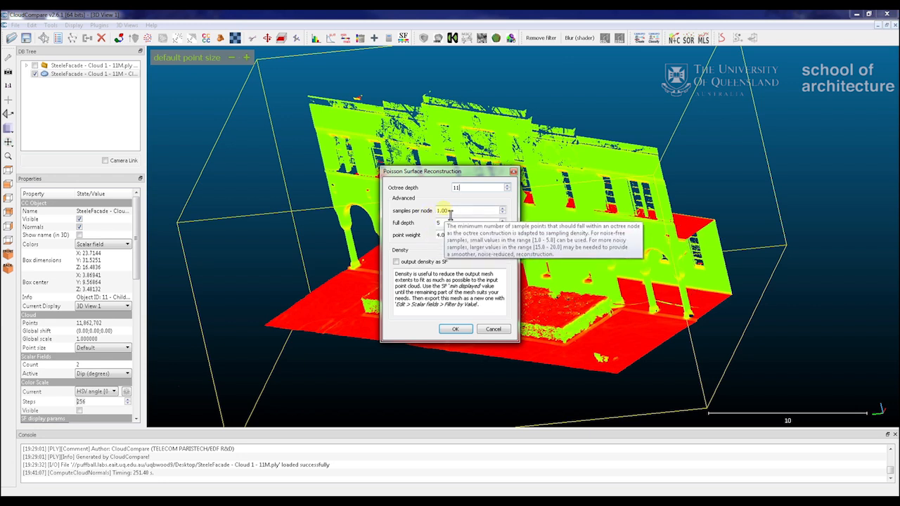
{"action": "mouse_move", "coordinate": [467, 234]}
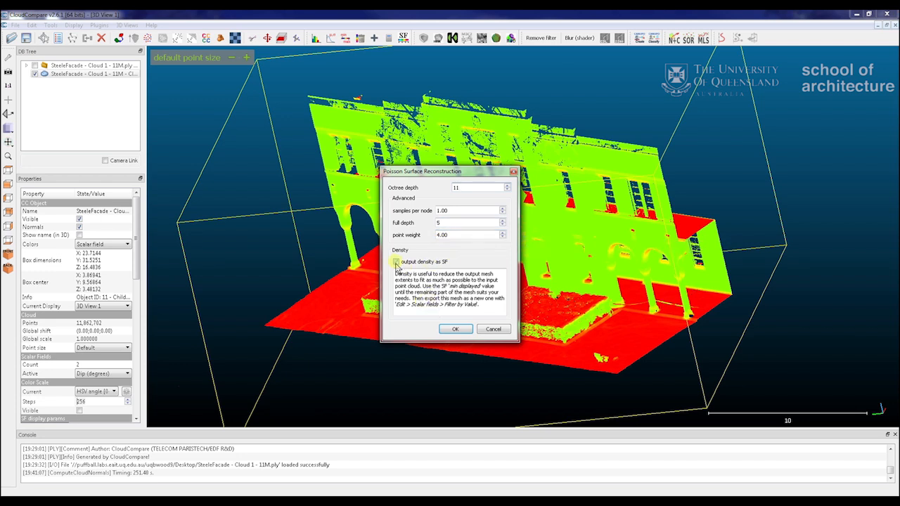
{"action": "left_click", "coordinate": [395, 260]}
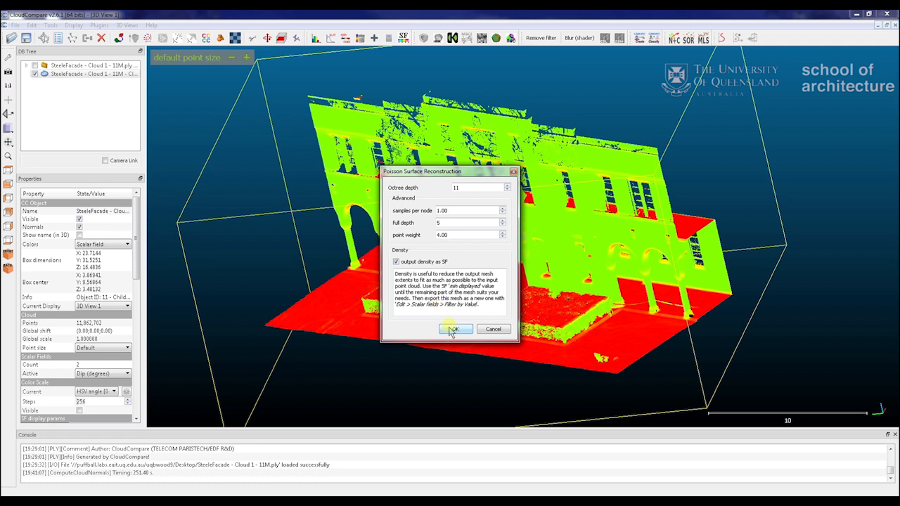
{"action": "left_click", "coordinate": [455, 329]}
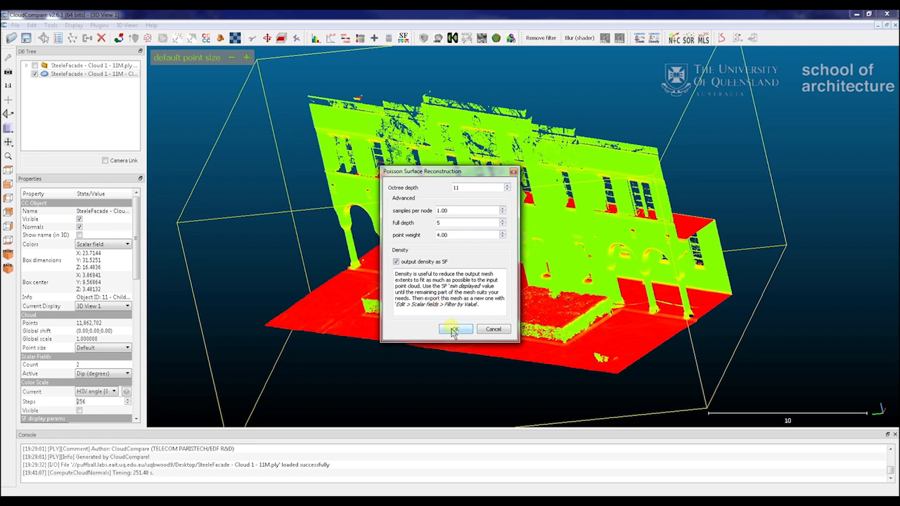
- Run the Poisson reconstruction and import the input cloud's colours onto the mesh
{"action": "left_click", "coordinate": [454, 329]}
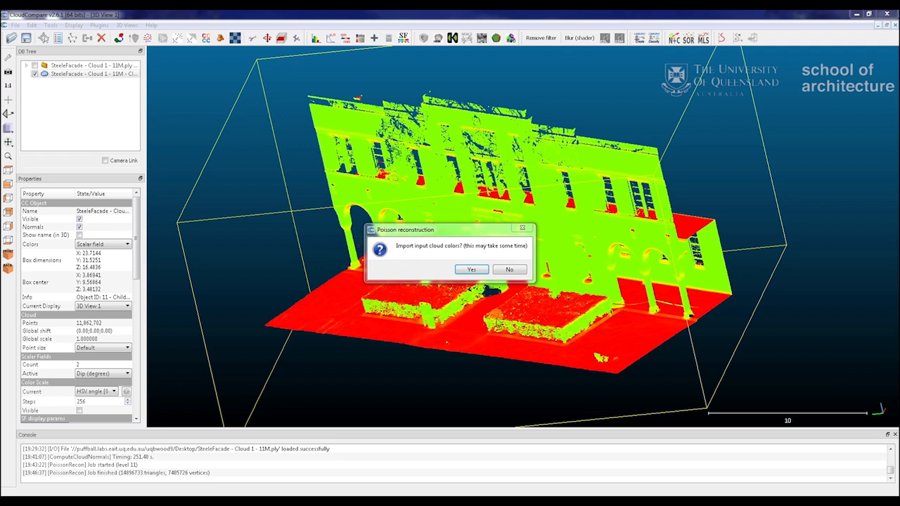
{"action": "mouse_move", "coordinate": [429, 256]}
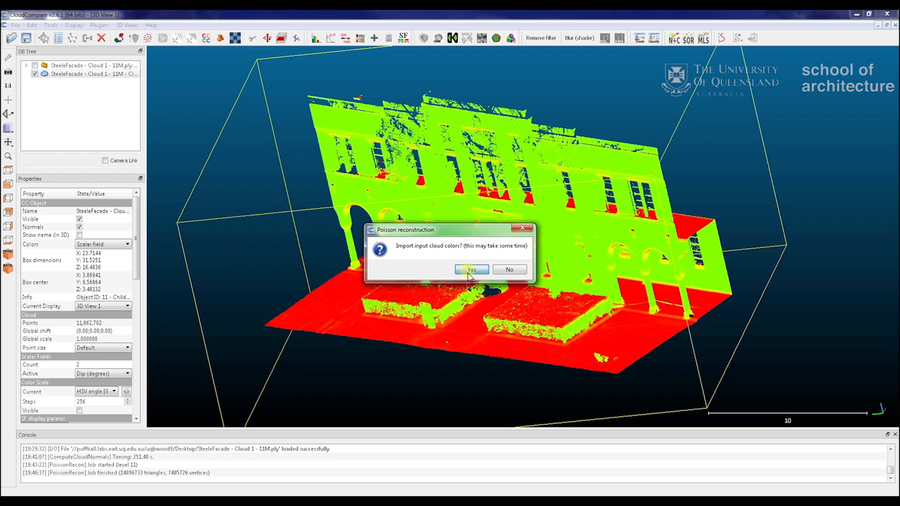
{"action": "left_click", "coordinate": [470, 270]}
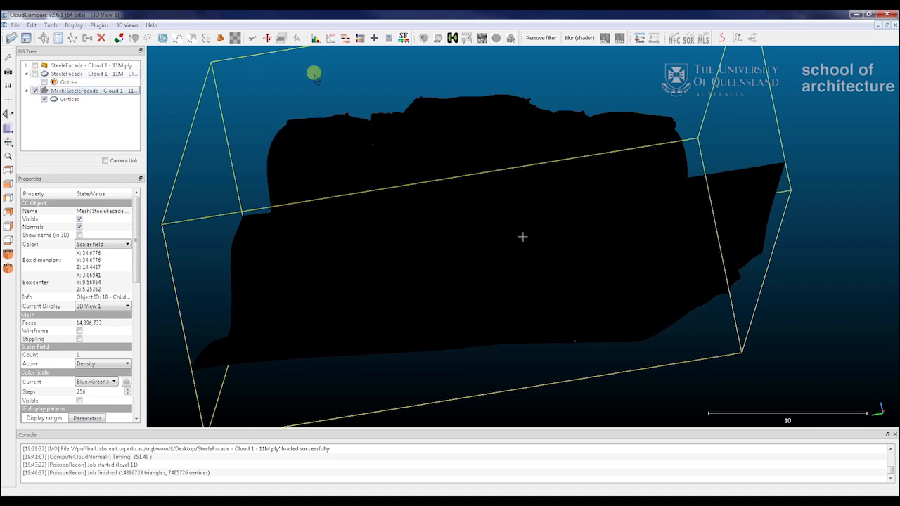
- Toggle the sun light on and orbit the shaded, coloured Poisson mesh
{"action": "left_click", "coordinate": [126, 244]}
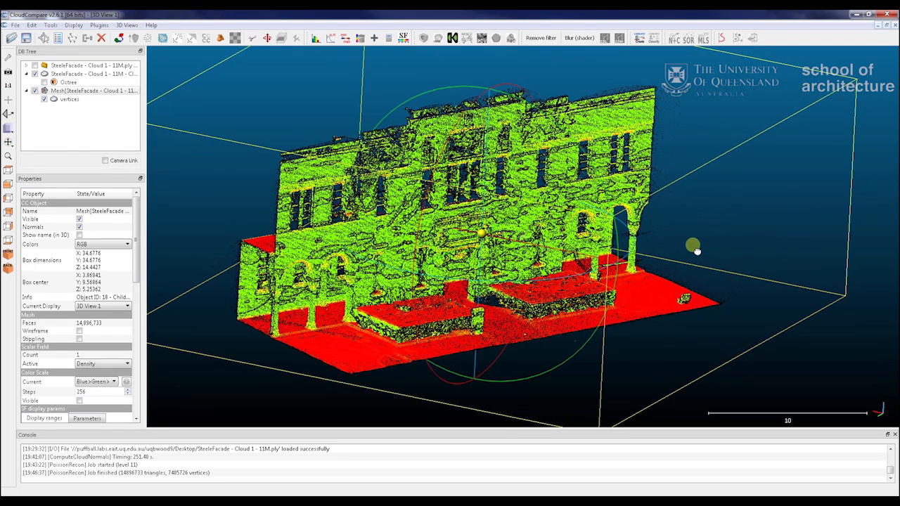
{"action": "left_click_drag", "start_coordinate": [694, 248], "coordinate": [710, 302]}
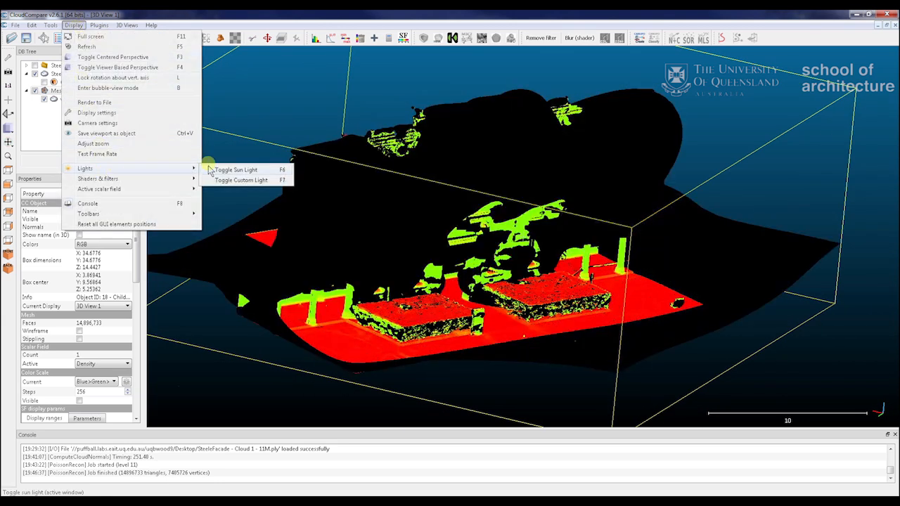
{"action": "left_click", "coordinate": [236, 168]}
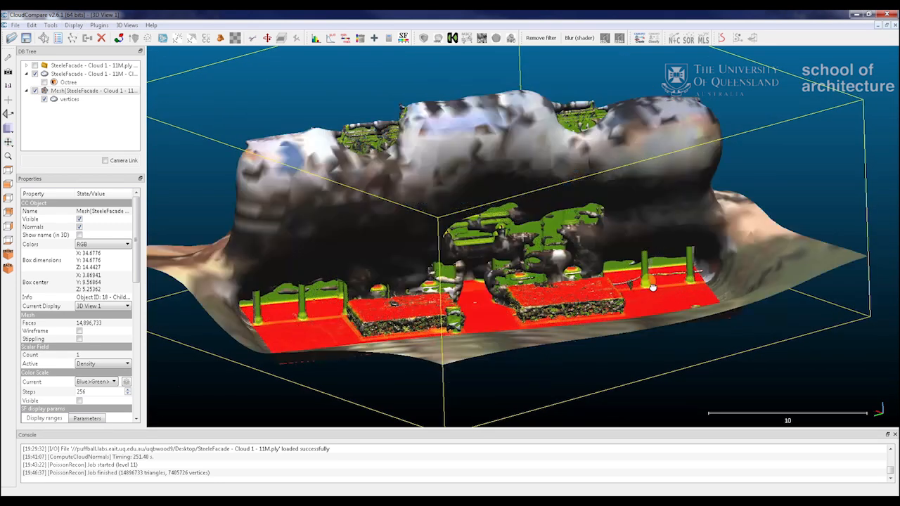
{"action": "left_click_drag", "start_coordinate": [654, 287], "coordinate": [467, 299]}
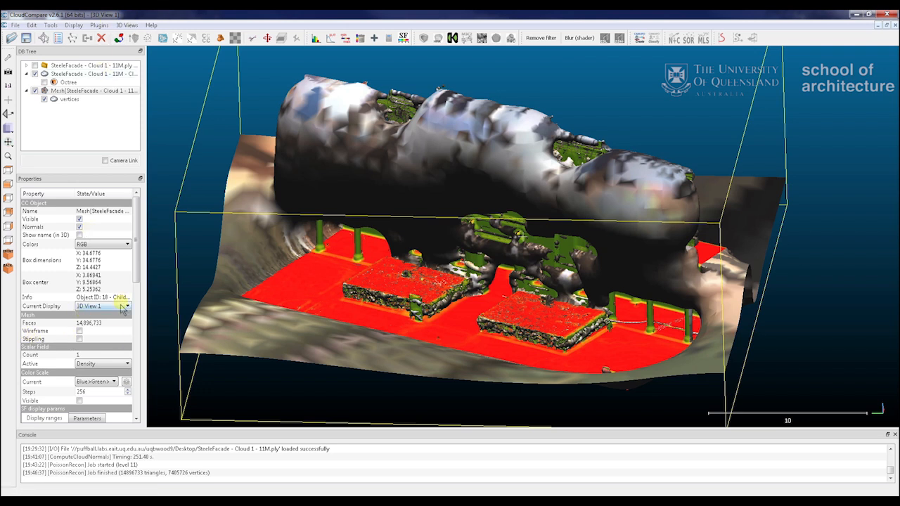
- Colour the mesh by its density scalar field and narrow the display range to hide low-density surfaces
{"action": "left_click", "coordinate": [101, 245]}
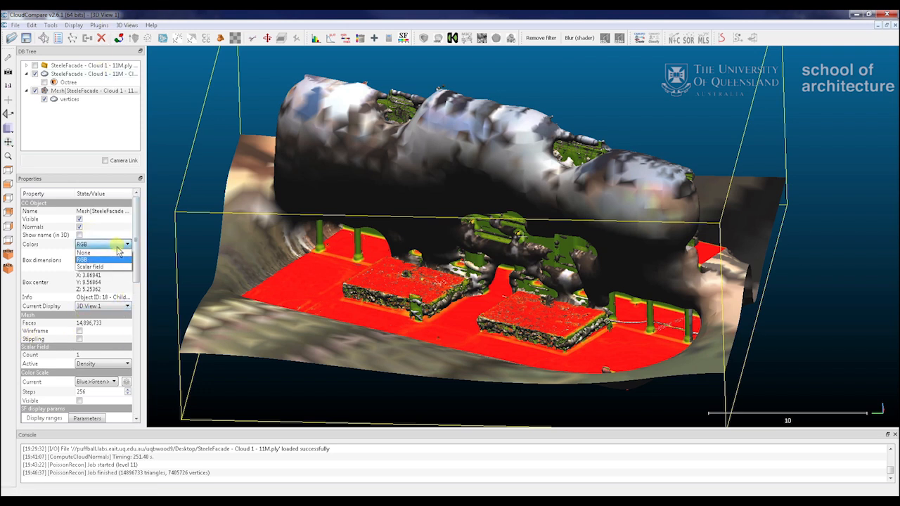
{"action": "left_click", "coordinate": [102, 259]}
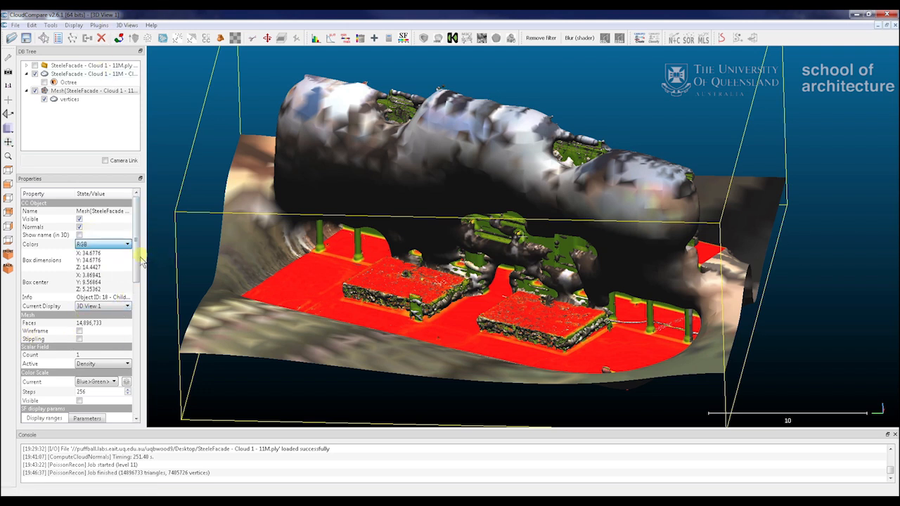
{"action": "left_click", "coordinate": [101, 244]}
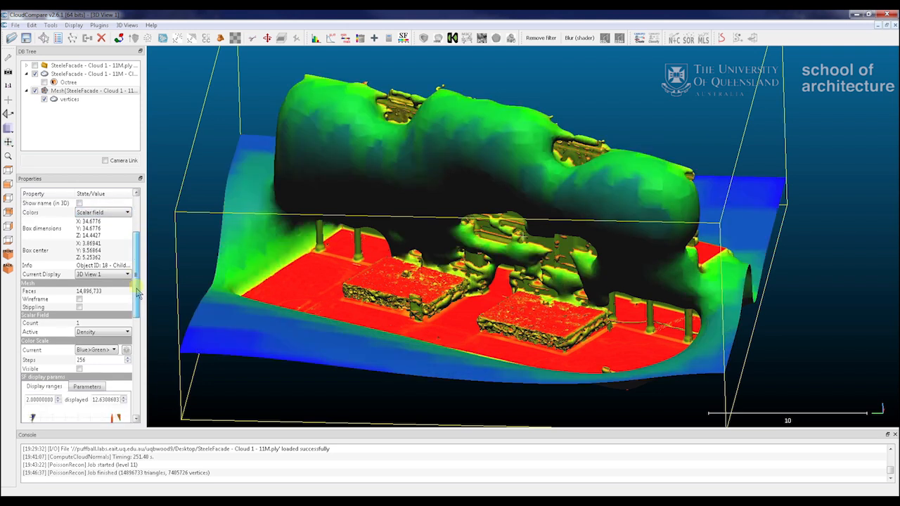
{"action": "left_click", "coordinate": [87, 323]}
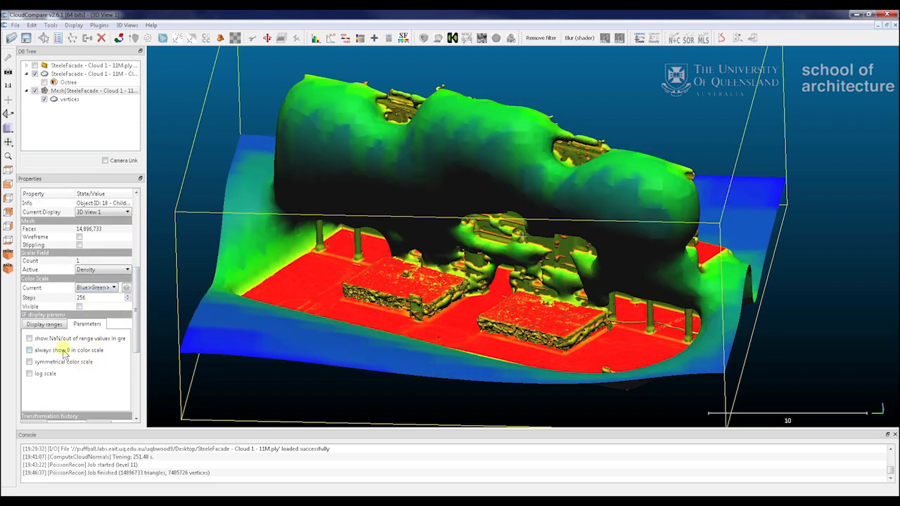
{"action": "left_click", "coordinate": [45, 323]}
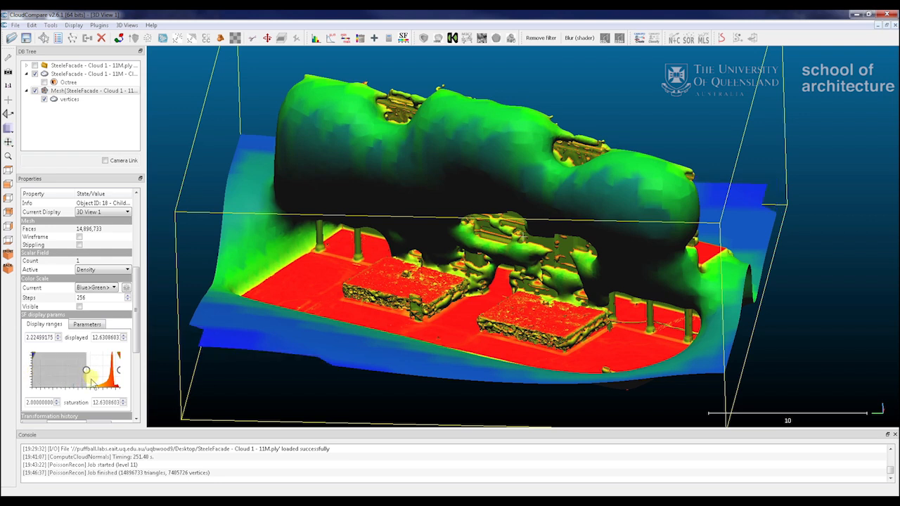
{"action": "left_click_drag", "start_coordinate": [84, 372], "coordinate": [91, 371]}
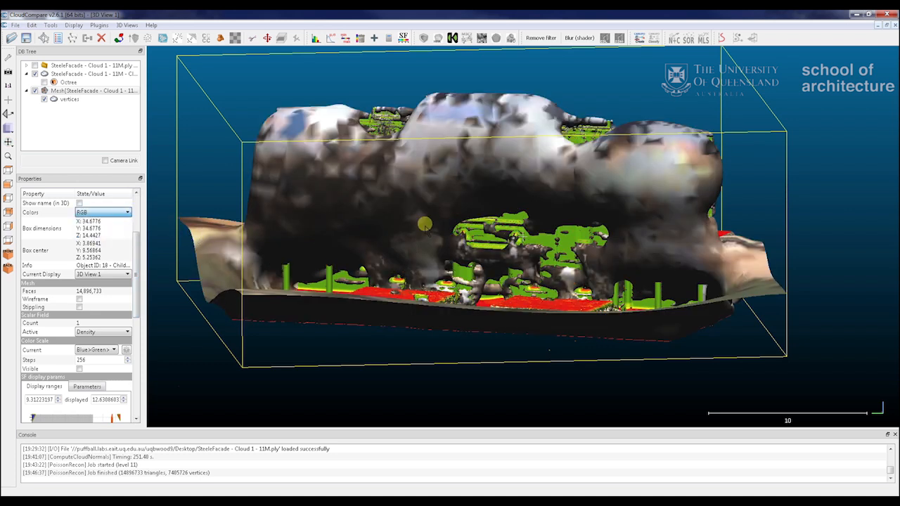
{"action": "left_click", "coordinate": [102, 213]}
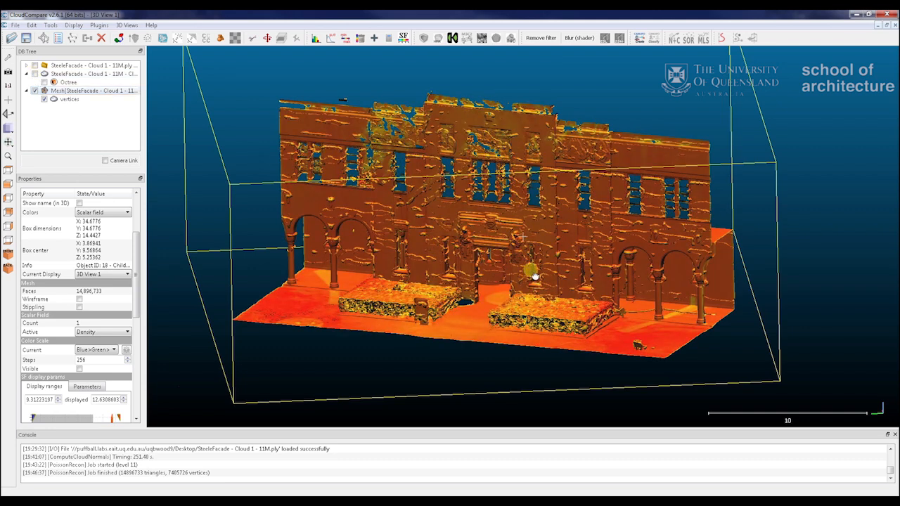
- Hide the first Poisson mesh and select the subsampled facade cloud with normals
{"action": "left_click_drag", "start_coordinate": [534, 274], "coordinate": [705, 256]}
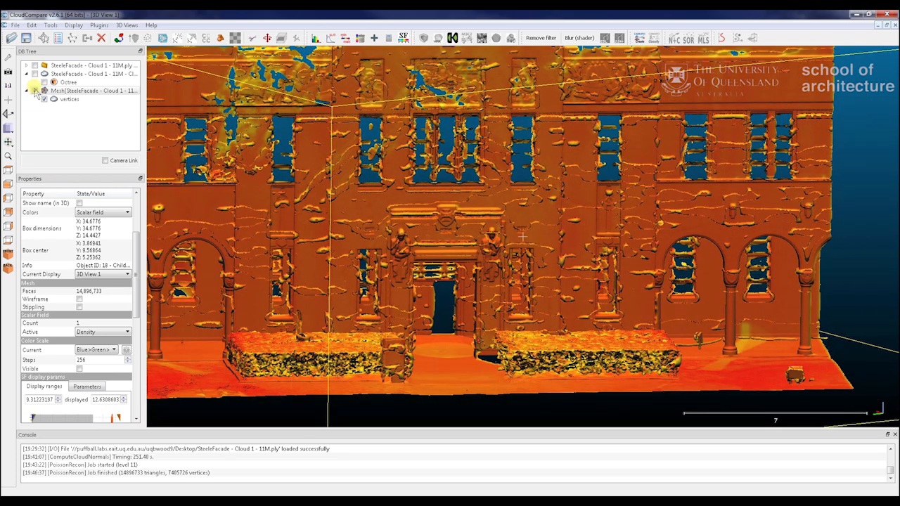
{"action": "left_click", "coordinate": [37, 90]}
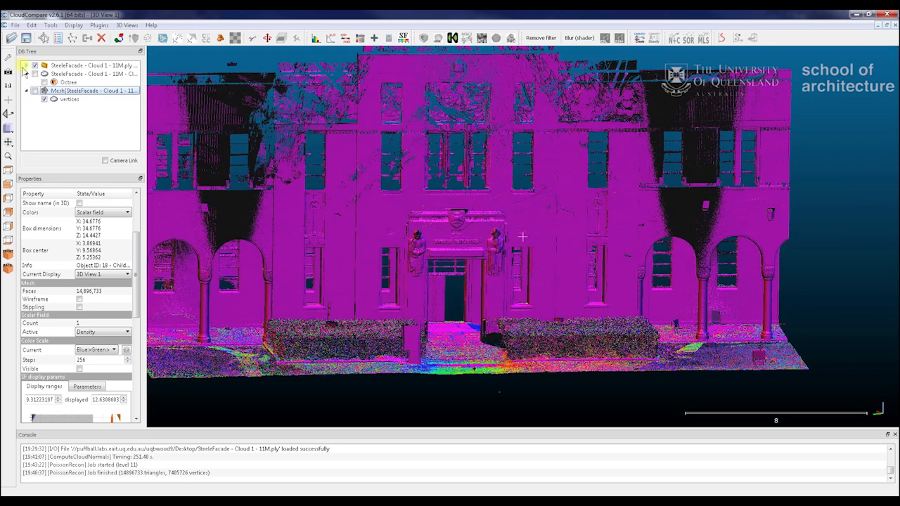
{"action": "left_click", "coordinate": [92, 65]}
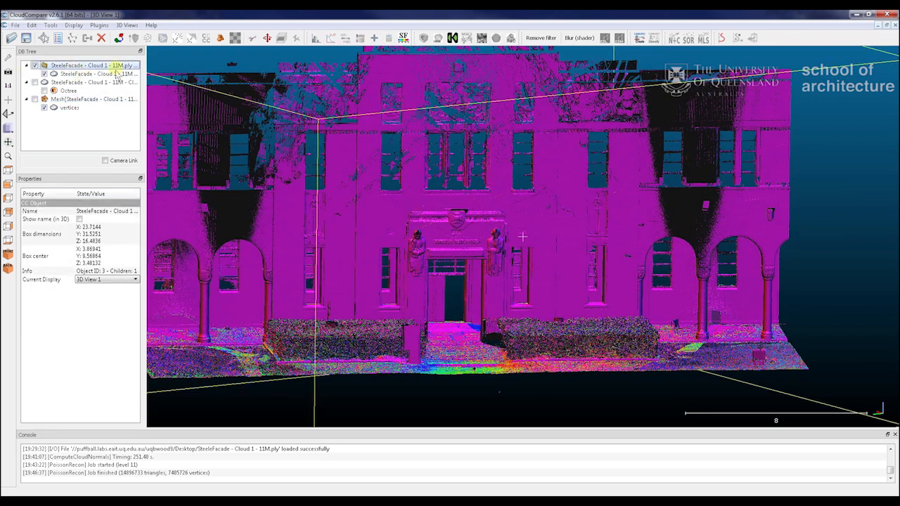
{"action": "left_click", "coordinate": [91, 73]}
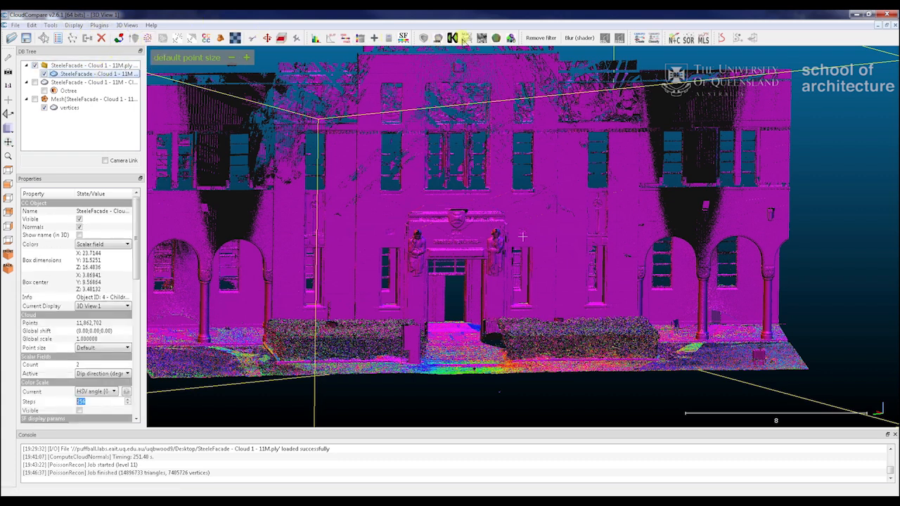
- Run Poisson Surface Reconstruction at octree depth 11 with density output as a scalar field
{"action": "left_click", "coordinate": [464, 38]}
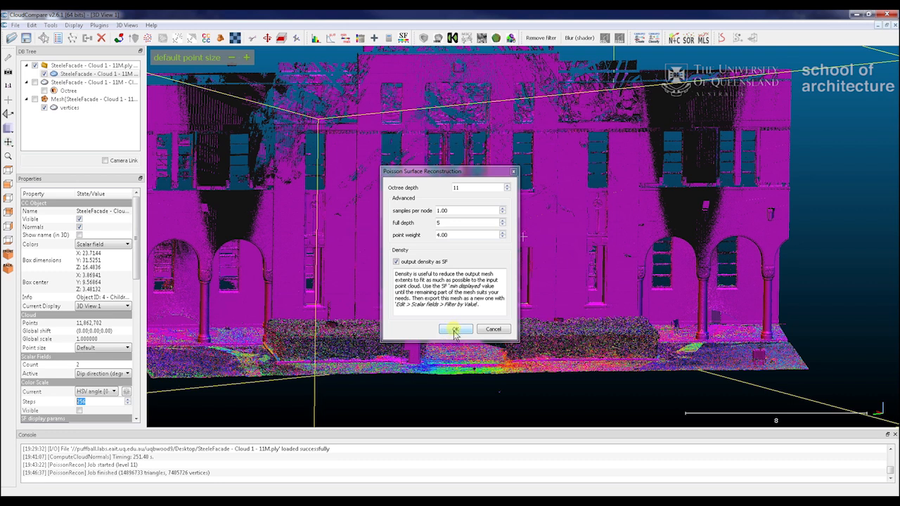
{"action": "left_click", "coordinate": [455, 329]}
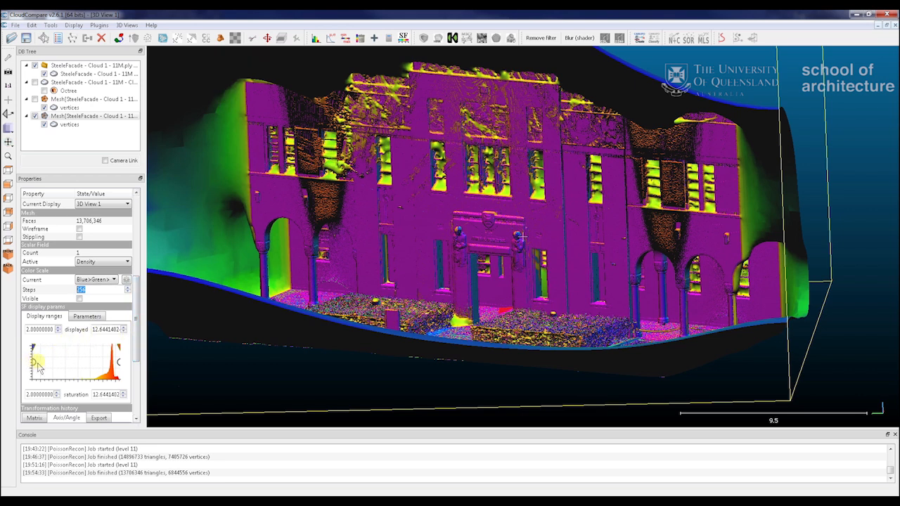
- Drag the minimum displayed density up on the histogram until low-density surfaces disappear, checking from the side
{"action": "left_click_drag", "start_coordinate": [36, 361], "coordinate": [59, 361]}
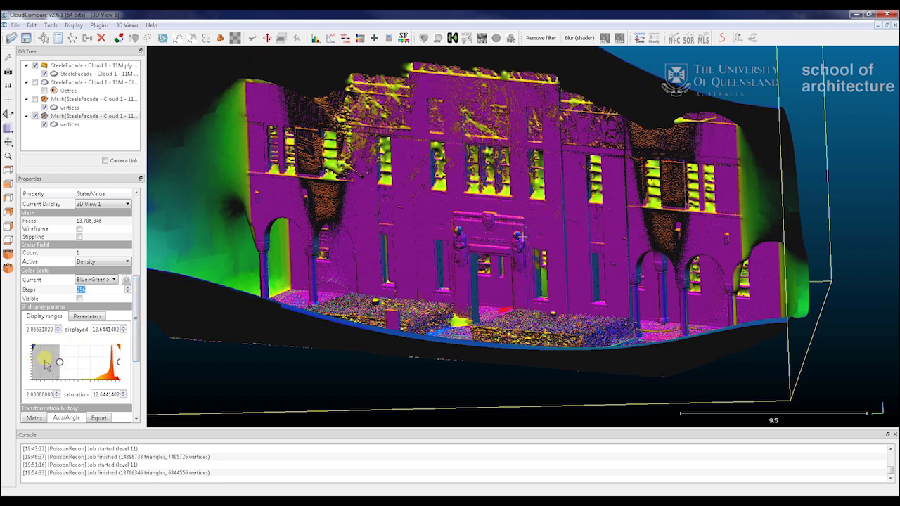
{"action": "left_click_drag", "start_coordinate": [59, 361], "coordinate": [78, 362]}
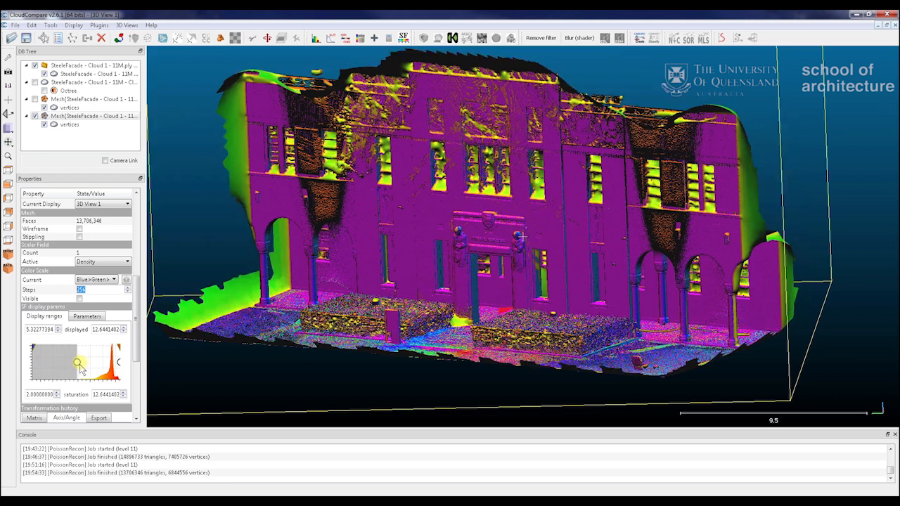
{"action": "left_click_drag", "start_coordinate": [75, 363], "coordinate": [87, 362]}
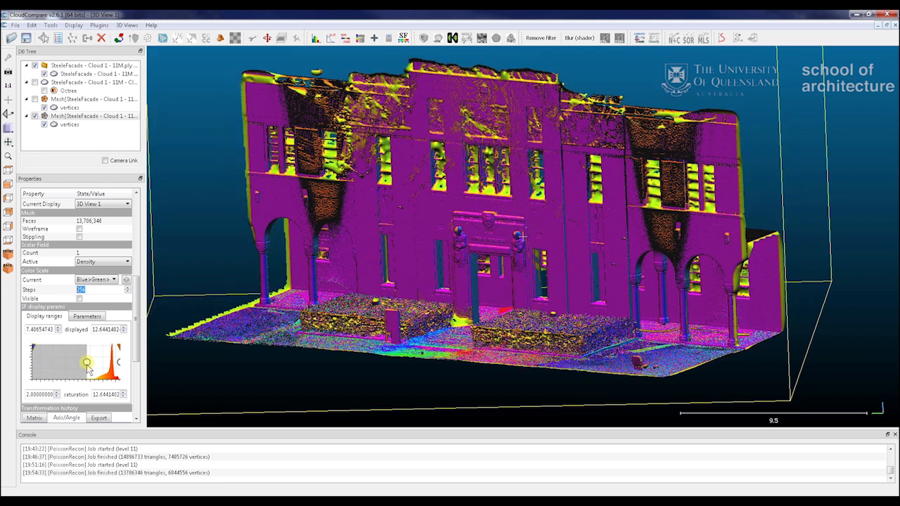
{"action": "left_click_drag", "start_coordinate": [87, 362], "coordinate": [91, 363]}
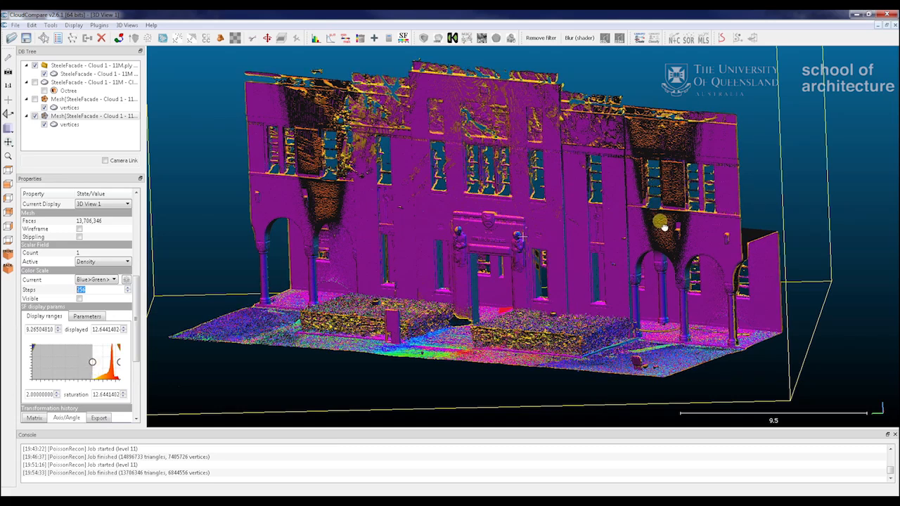
{"action": "left_click_drag", "start_coordinate": [660, 224], "coordinate": [405, 260]}
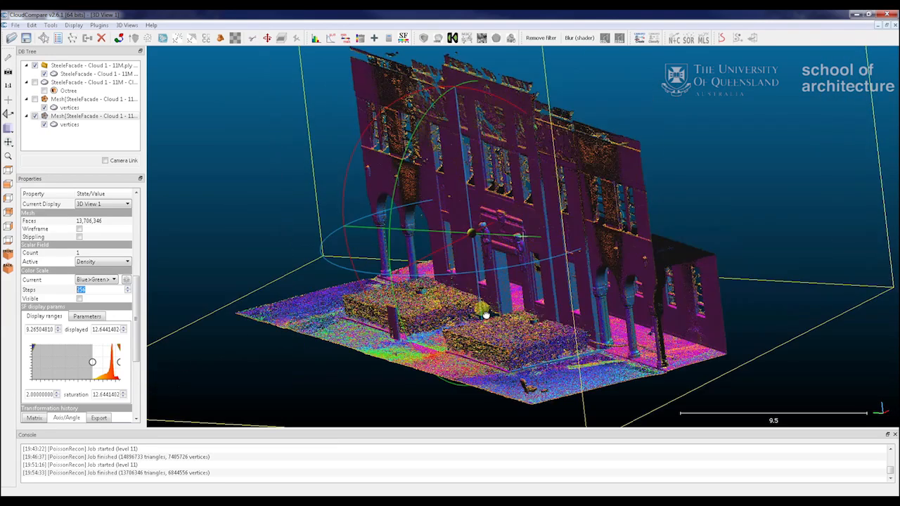
{"action": "left_click_drag", "start_coordinate": [485, 315], "coordinate": [618, 255]}
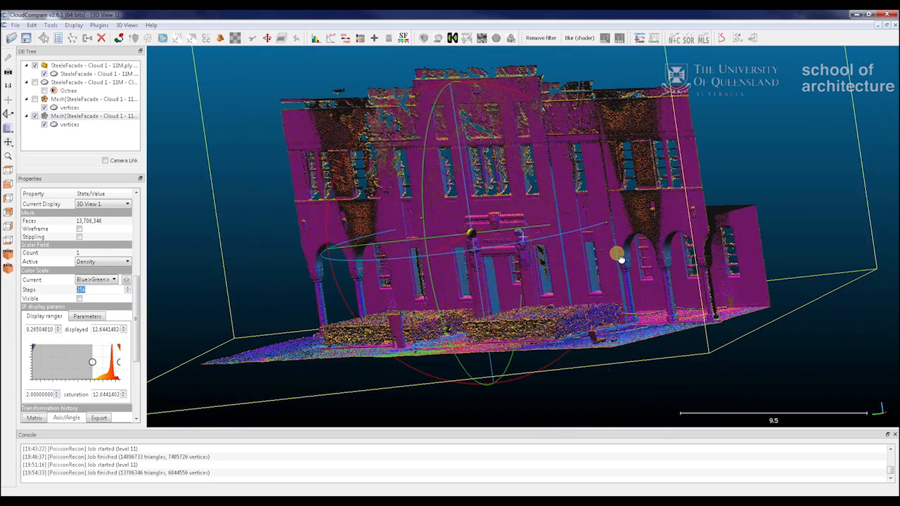
{"action": "left_click_drag", "start_coordinate": [618, 256], "coordinate": [675, 246]}
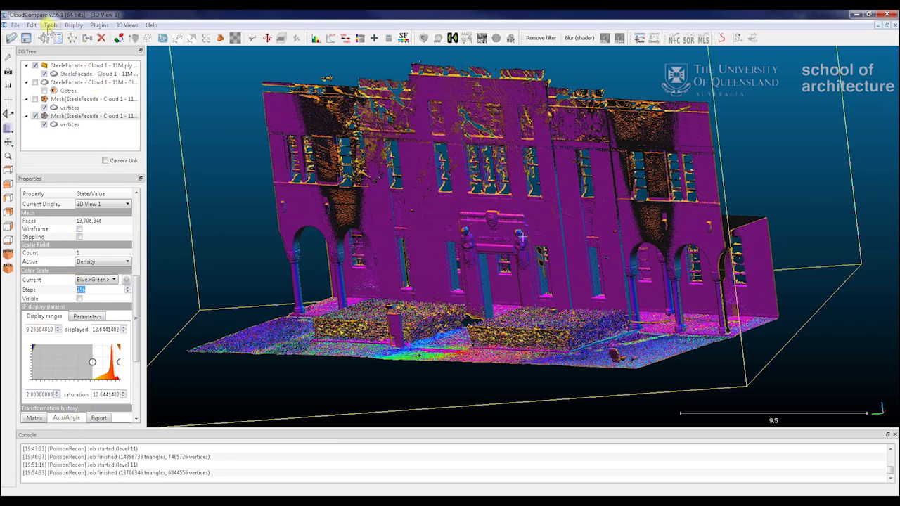
- Filter the mesh by the current density min/max range into a new segmented mesh
{"action": "left_click", "coordinate": [31, 25]}
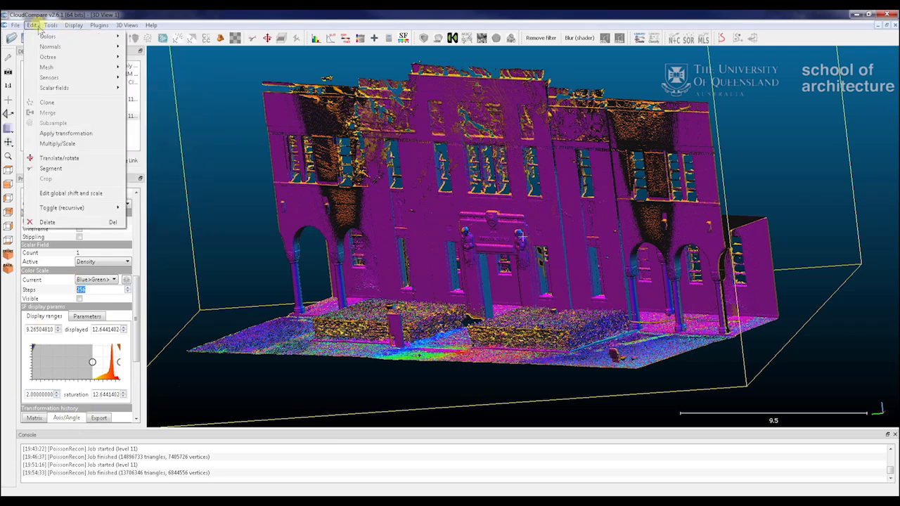
{"action": "left_click", "coordinate": [50, 77]}
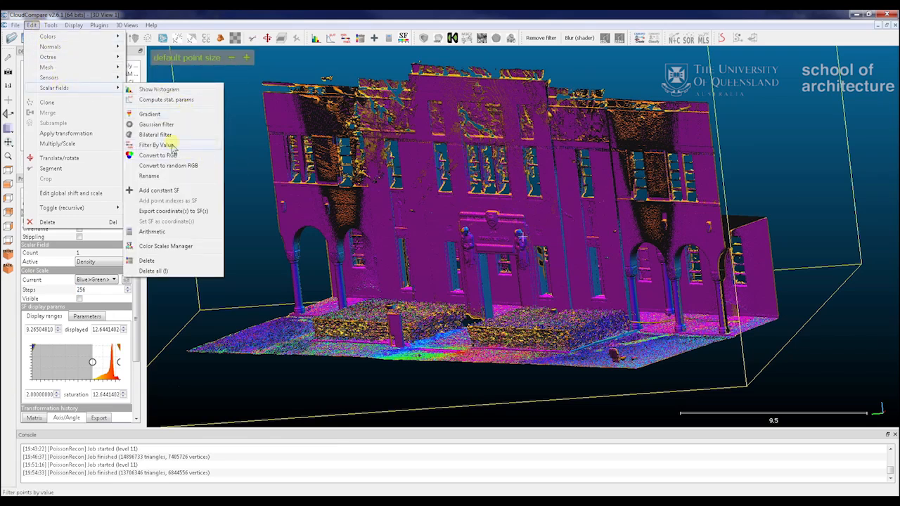
{"action": "left_click", "coordinate": [155, 145]}
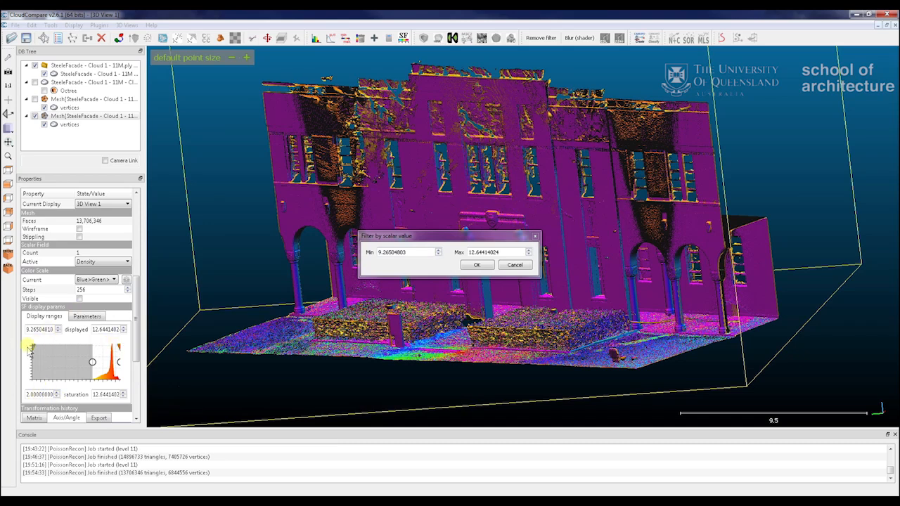
{"action": "mouse_move", "coordinate": [828, 251]}
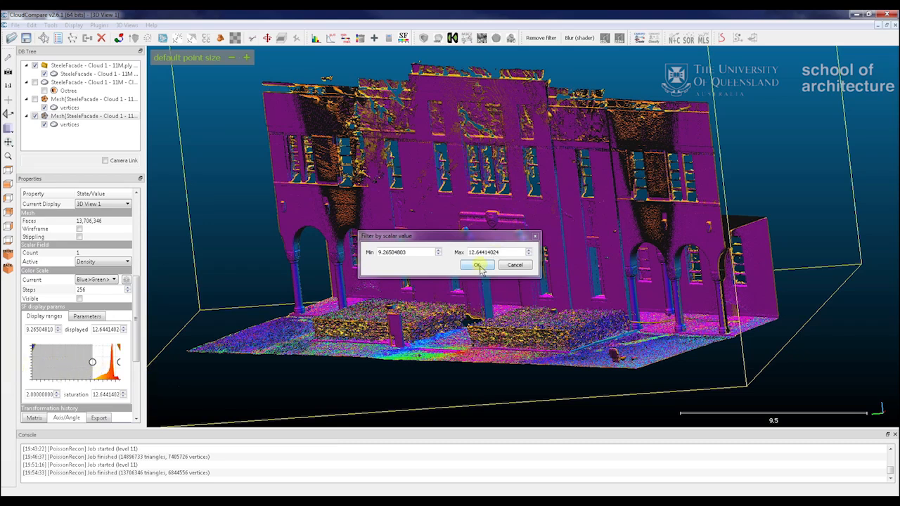
{"action": "left_click", "coordinate": [477, 265]}
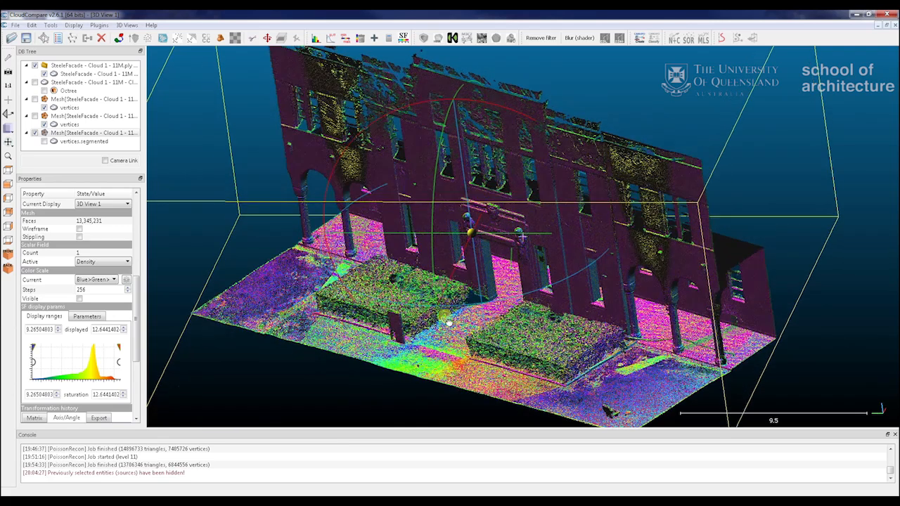
- Orbit around the segmented mesh and display it in its RGB photo colours
{"action": "left_click_drag", "start_coordinate": [450, 322], "coordinate": [369, 278]}
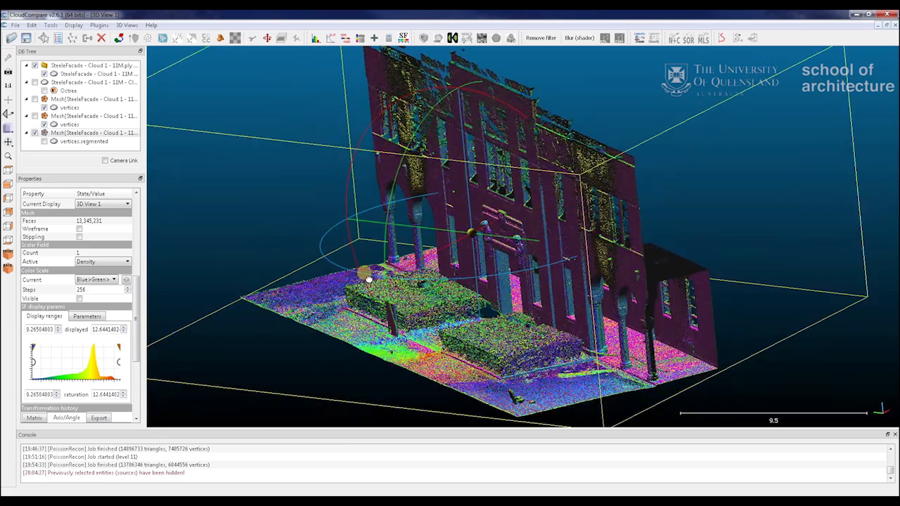
{"action": "left_click_drag", "start_coordinate": [368, 278], "coordinate": [461, 264]}
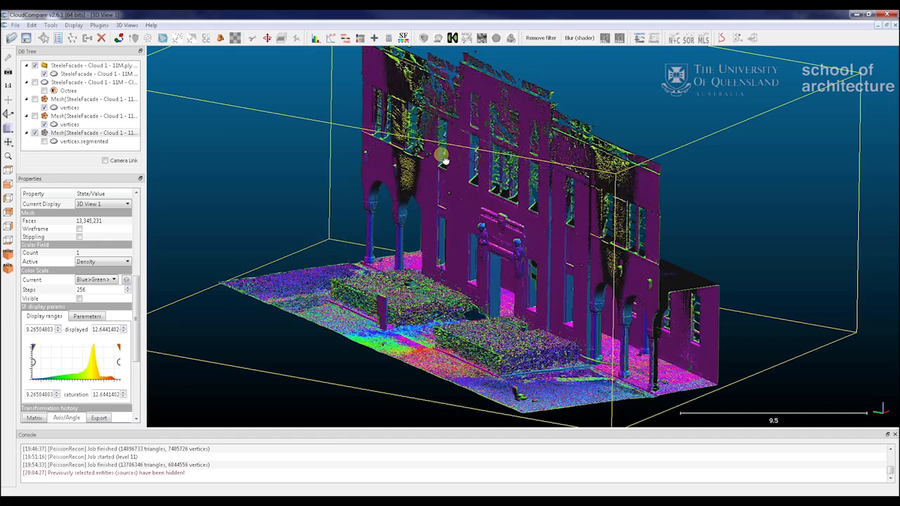
{"action": "left_click_drag", "start_coordinate": [442, 158], "coordinate": [267, 140]}
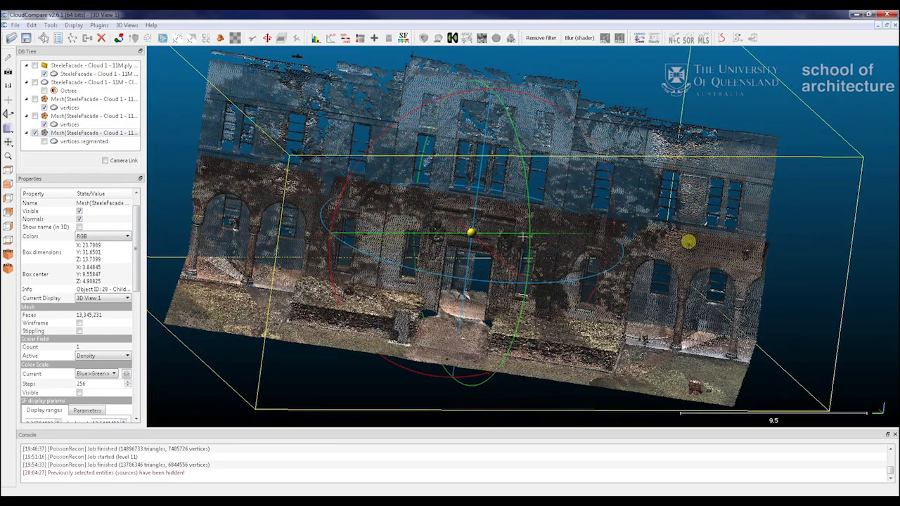
{"action": "left_click_drag", "start_coordinate": [471, 232], "coordinate": [513, 250]}
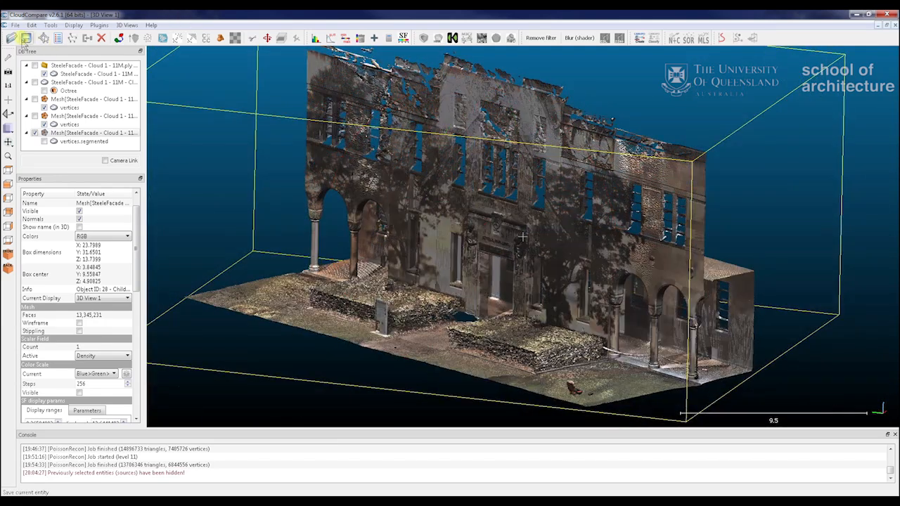
- Save the mesh as 'Tutorial Great Court1' in PLY format with BINARY encoding
{"action": "left_click", "coordinate": [37, 38]}
{"action": "type", "text": "Tutorial Great C"}
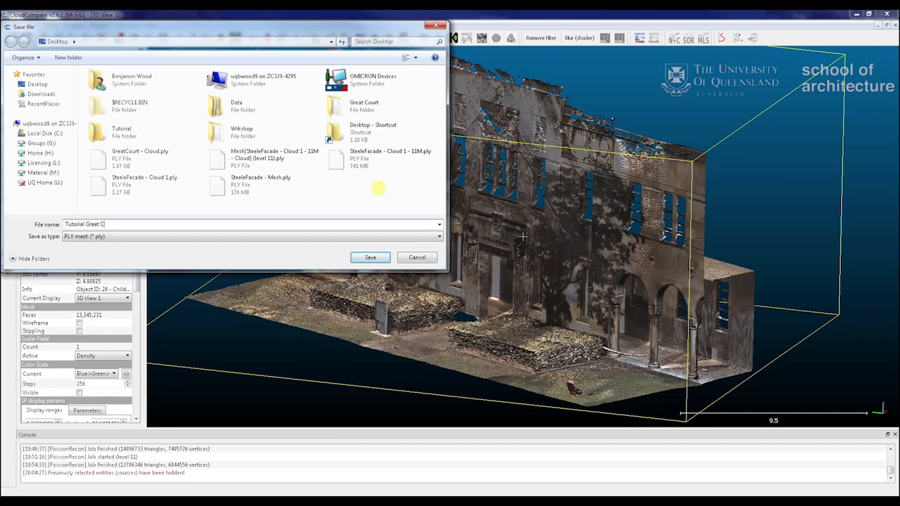
{"action": "type", "text": "ourt"}
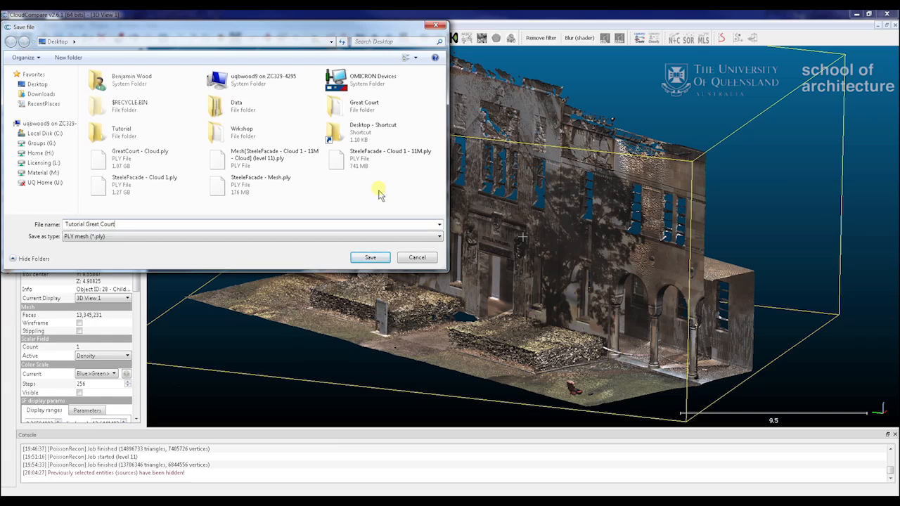
{"action": "type", "text": "1"}
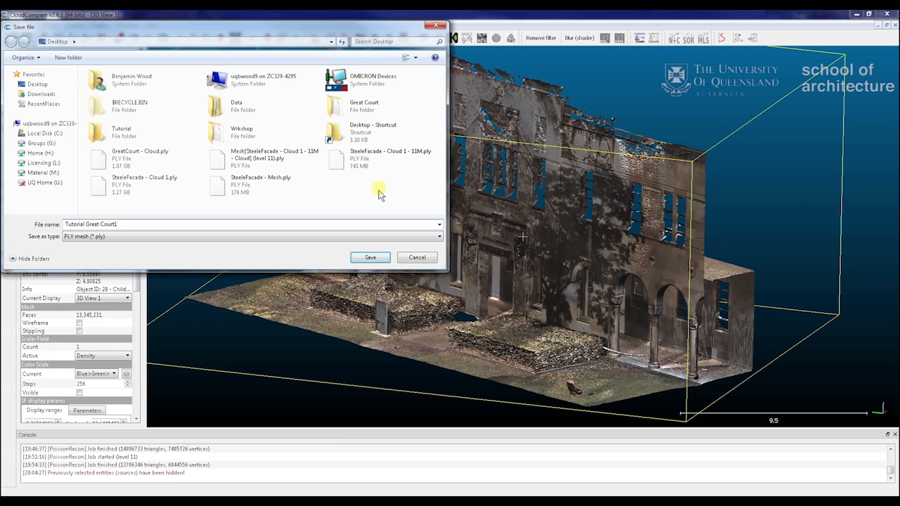
{"action": "left_click", "coordinate": [370, 256]}
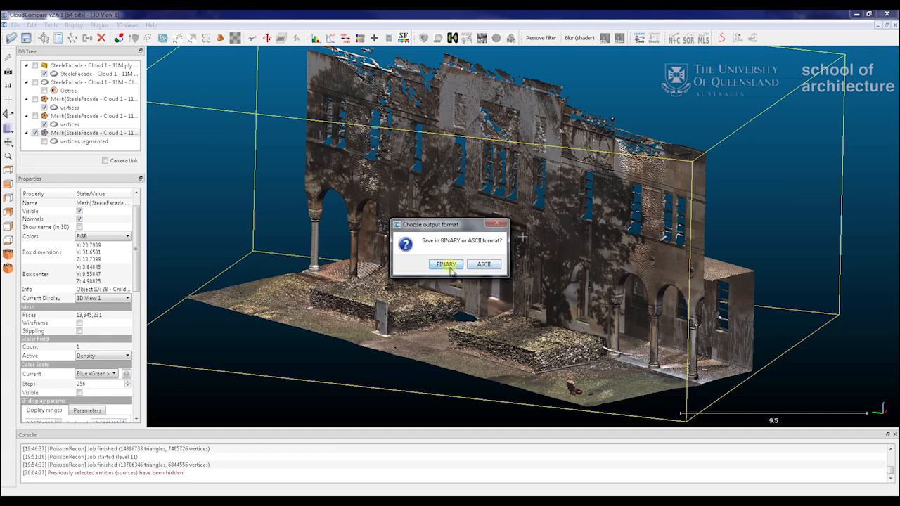
{"action": "left_click", "coordinate": [444, 264]}
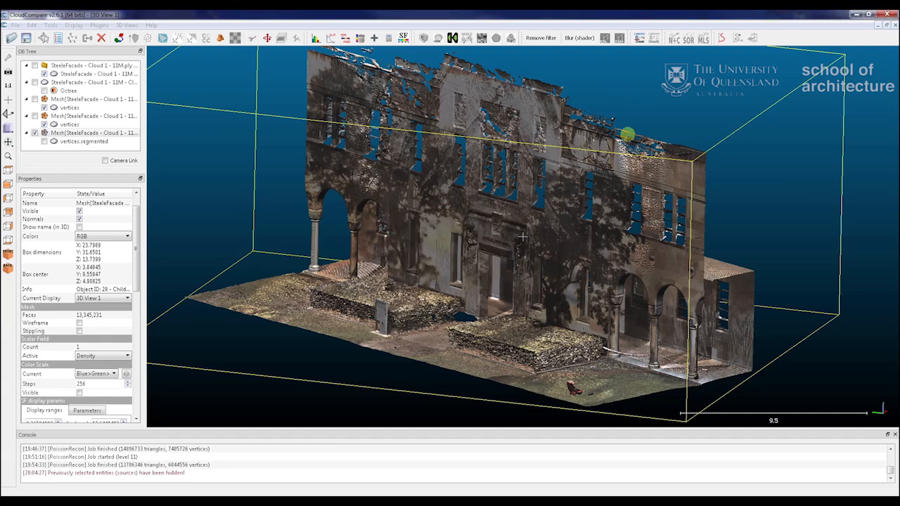